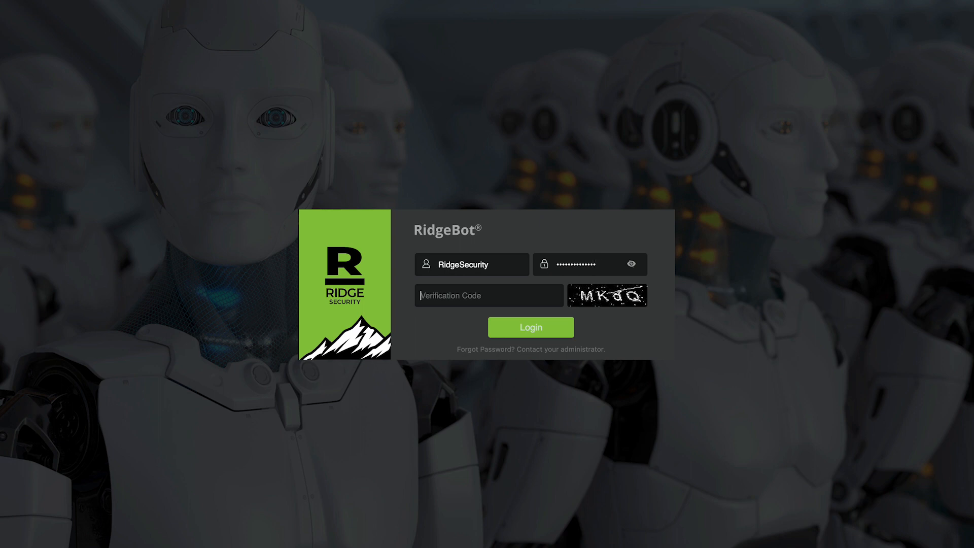
Step: Log in to RidgeBot using verification code 'mkdq'
type("mkdq")
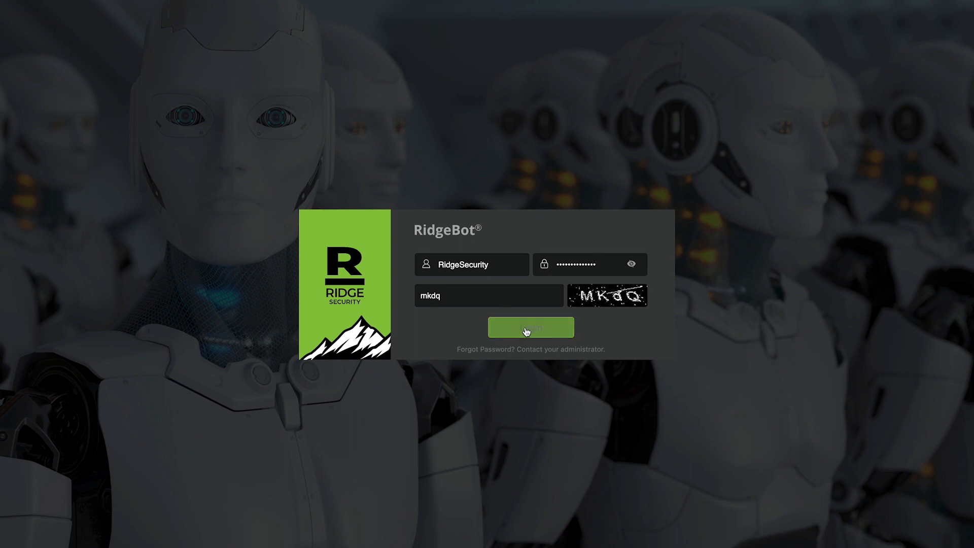
left_click(531, 327)
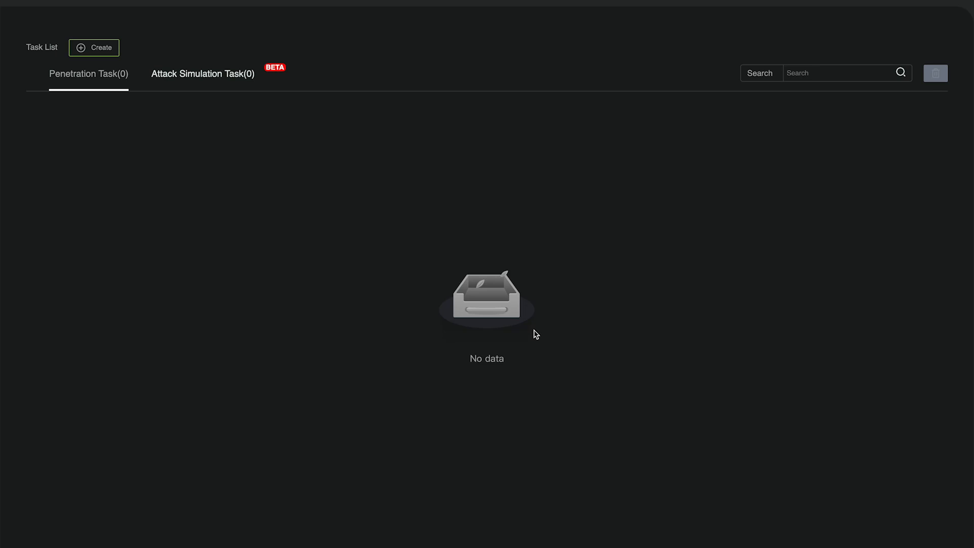
mouse_move(109, 55)
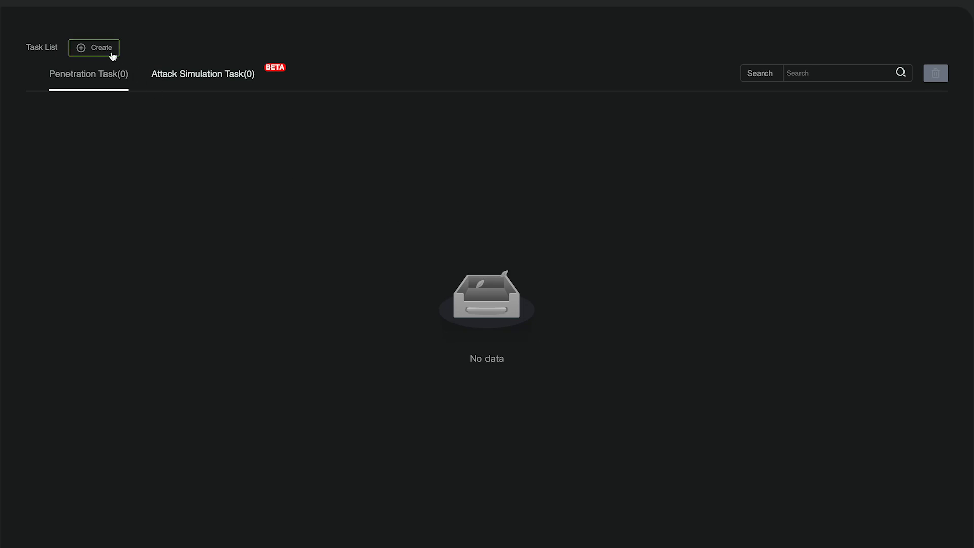
Step: Create a new task and scroll the system scenarios to Windows Authenticated Penetration
left_click(94, 47)
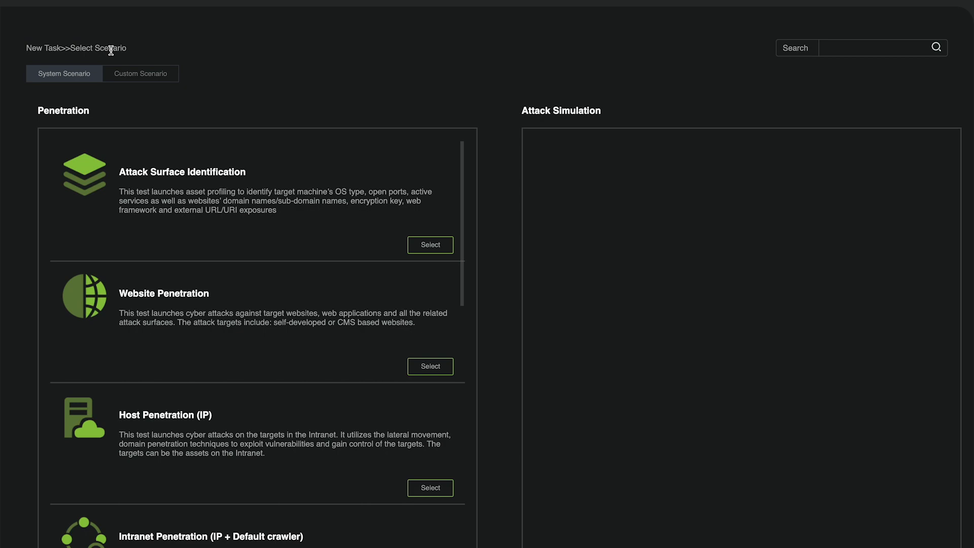
scroll("down", 3)
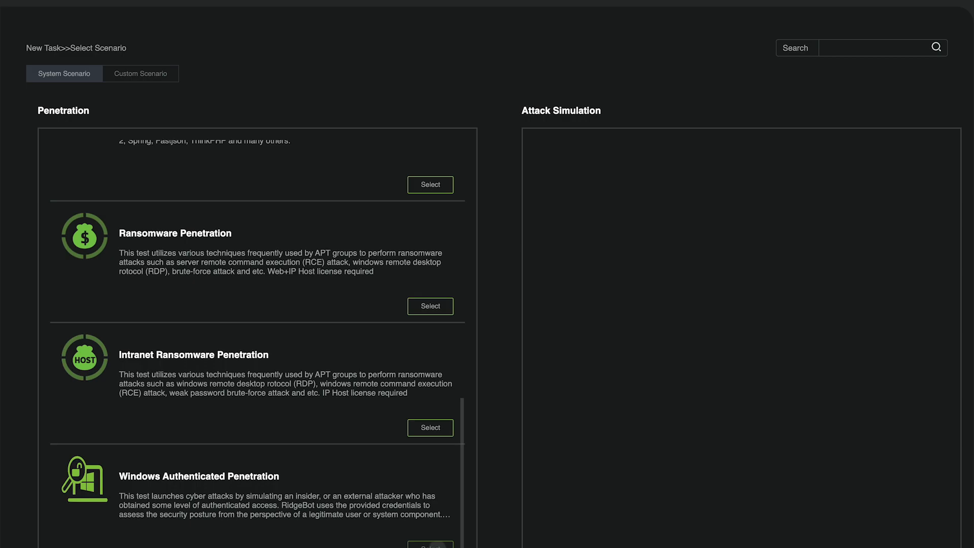
Step: Pick Windows Authenticated Penetration, name it Windows-Pentest-Task, and target 172.16.101.209
left_click(429, 545)
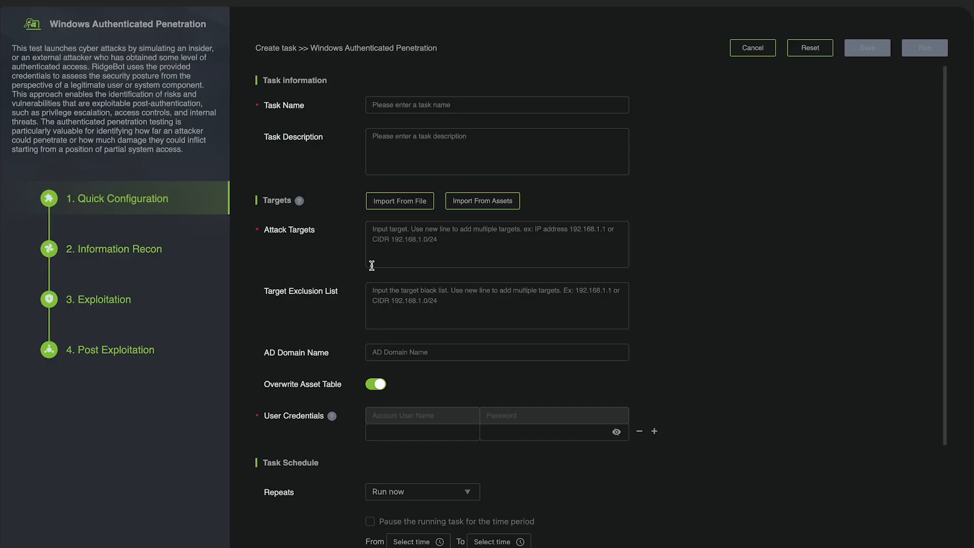
mouse_move(575, 127)
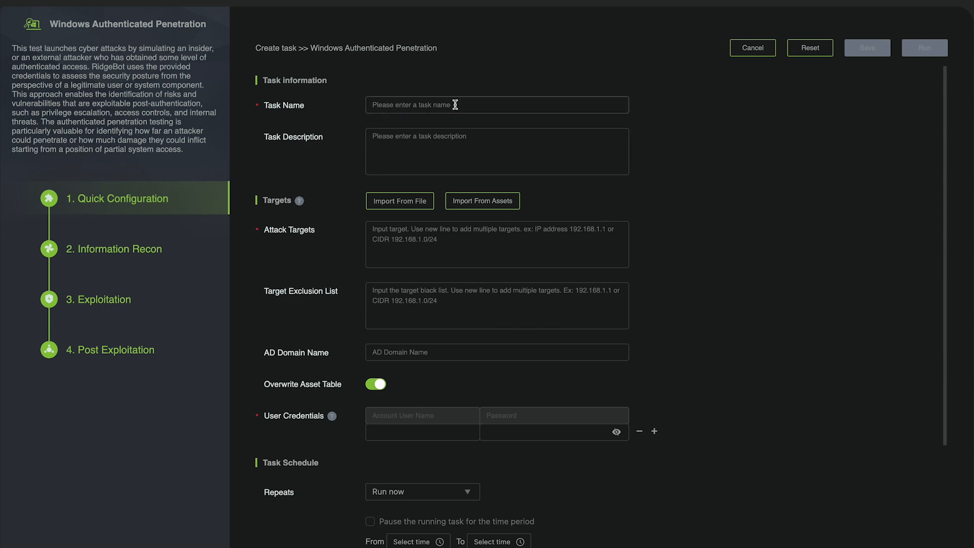
left_click(497, 105)
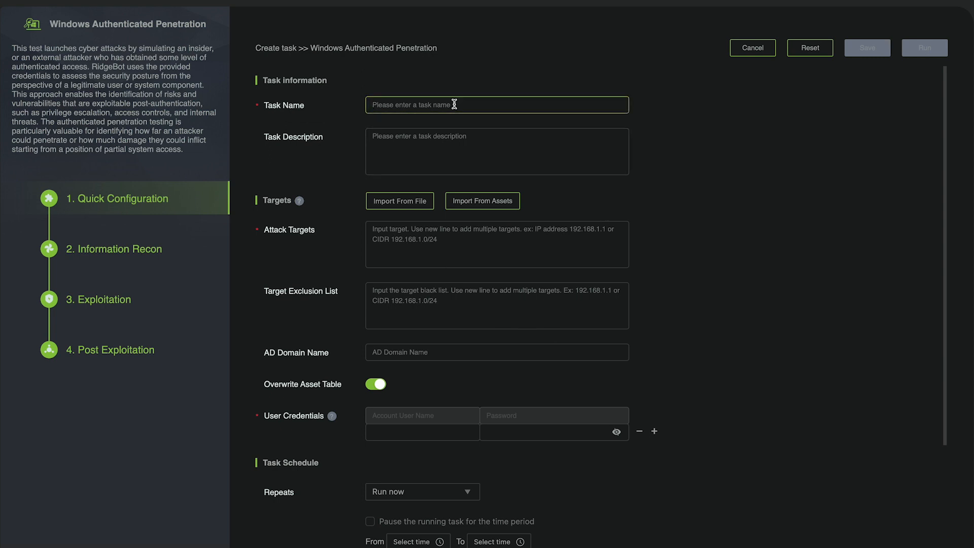
type("Wind")
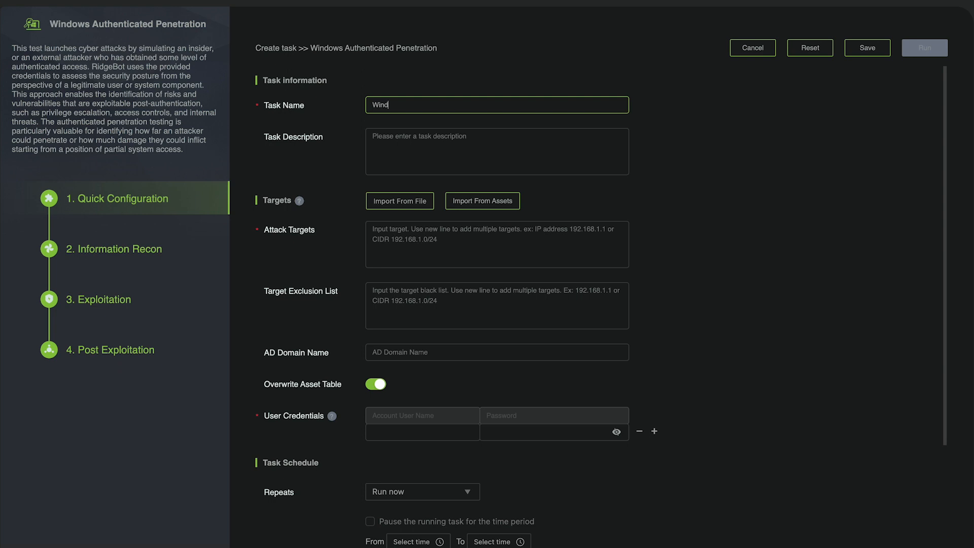
type("ows-")
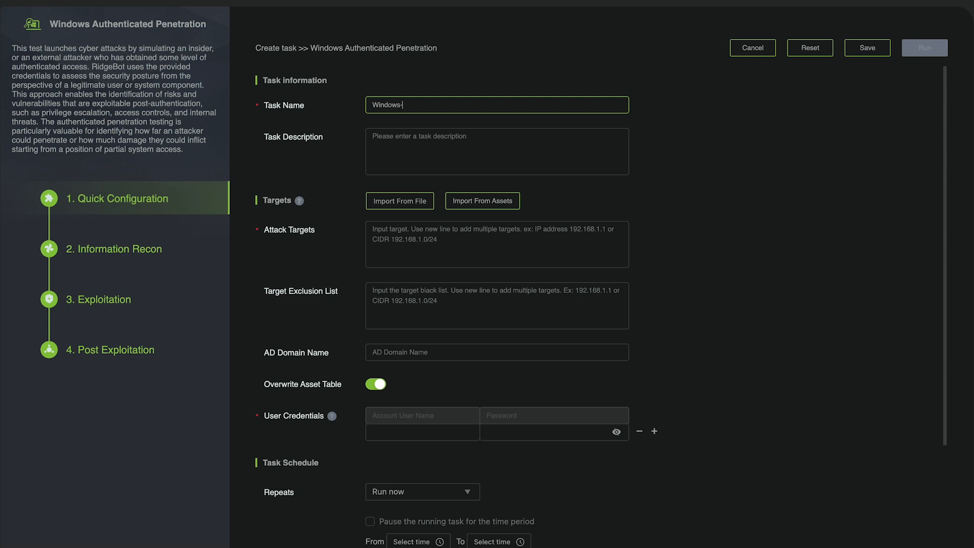
type("Pentest")
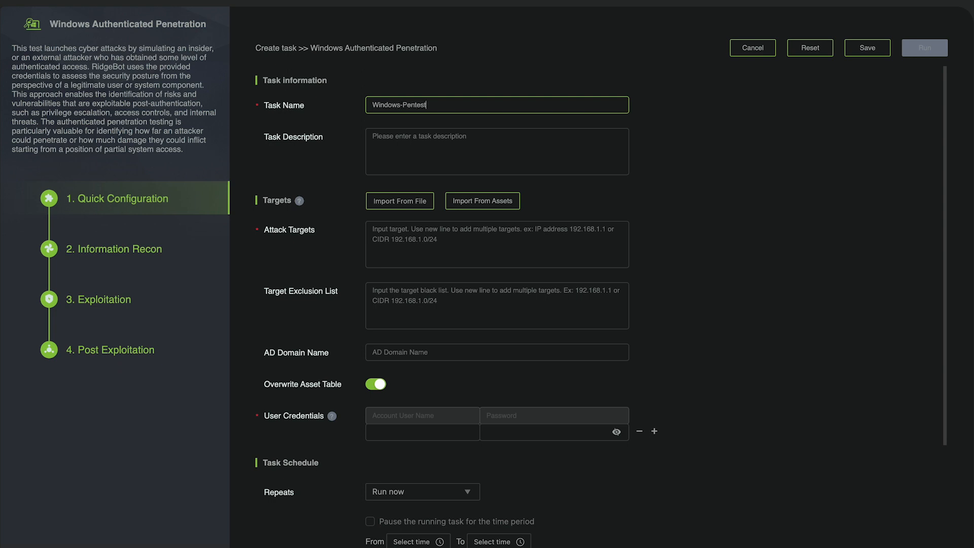
type("-Task")
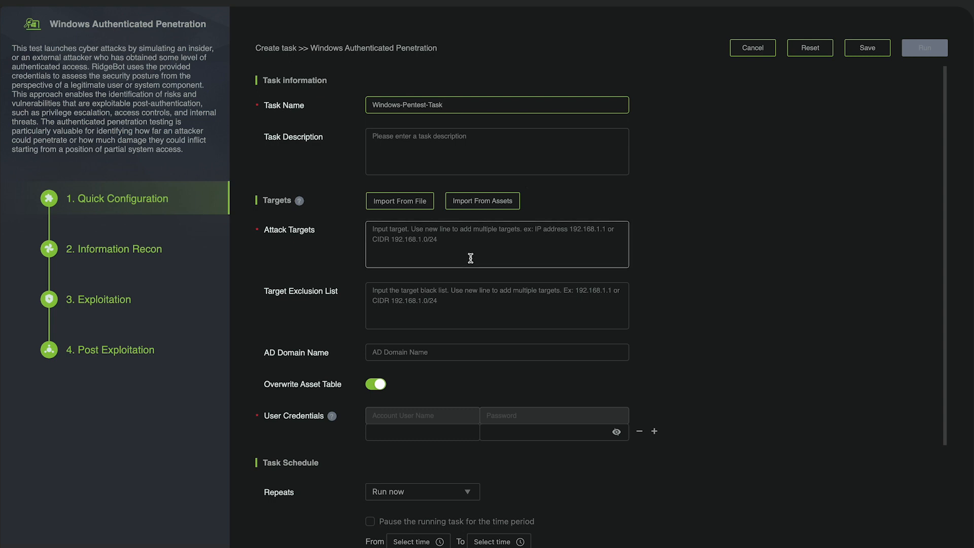
type("172.16.101")
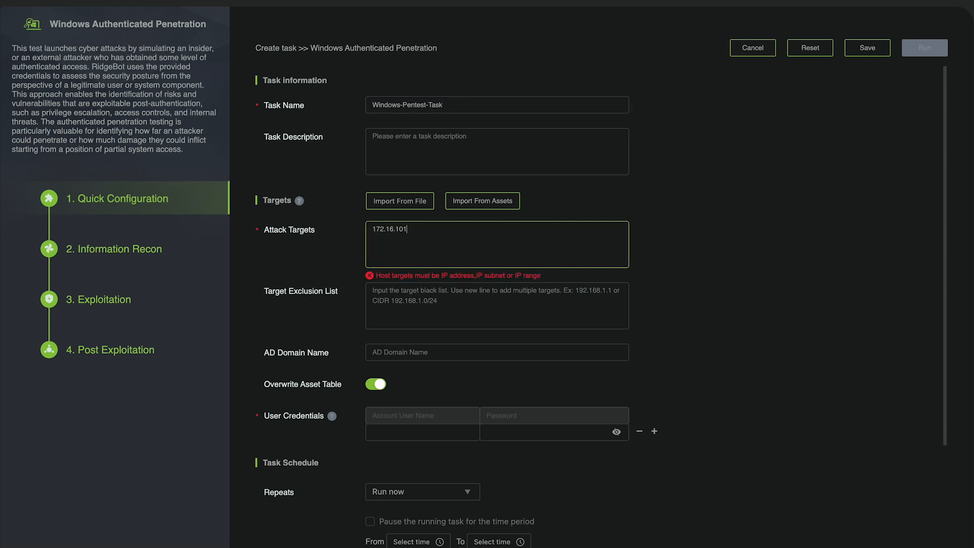
type(".209")
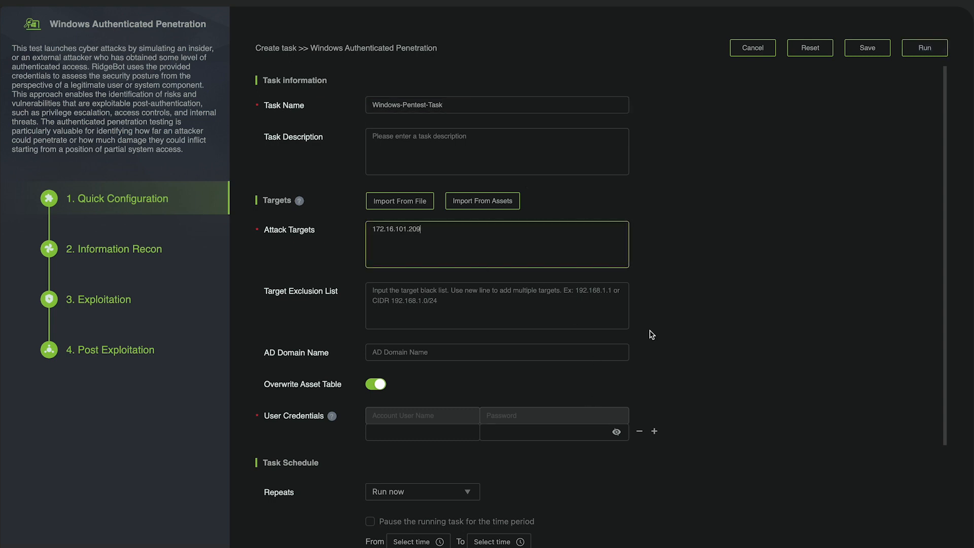
Step: Fill User Credentials with account Administrator and its password
scroll("down", 3)
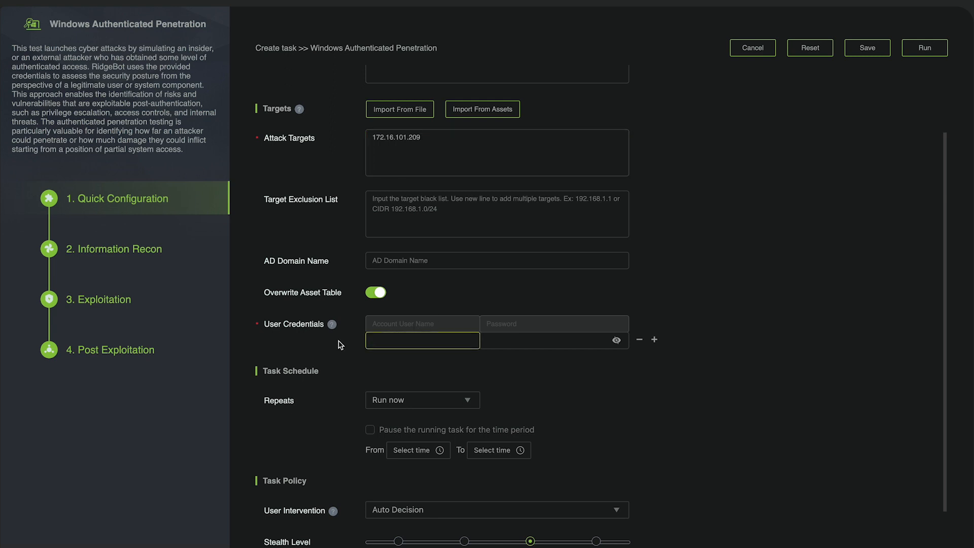
mouse_move(450, 353)
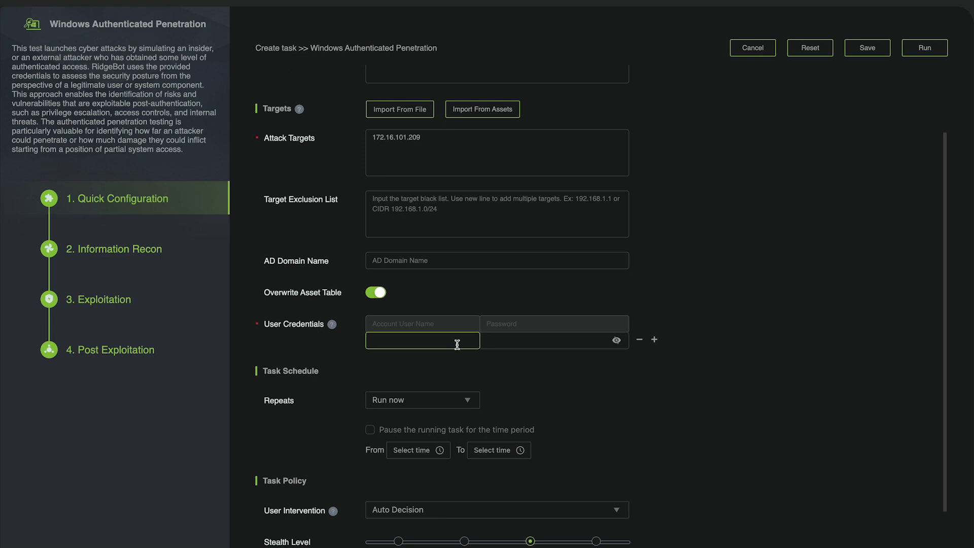
type("Adminis")
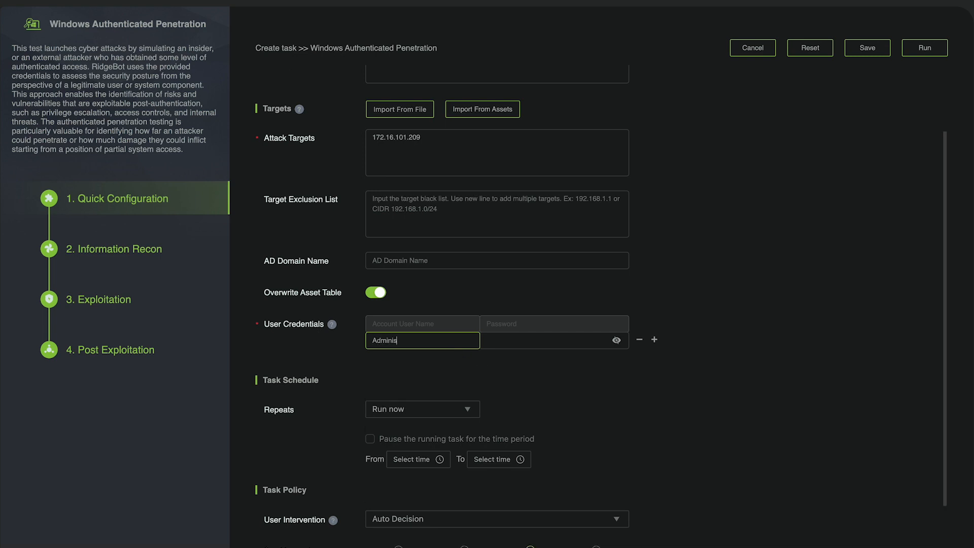
type("trator")
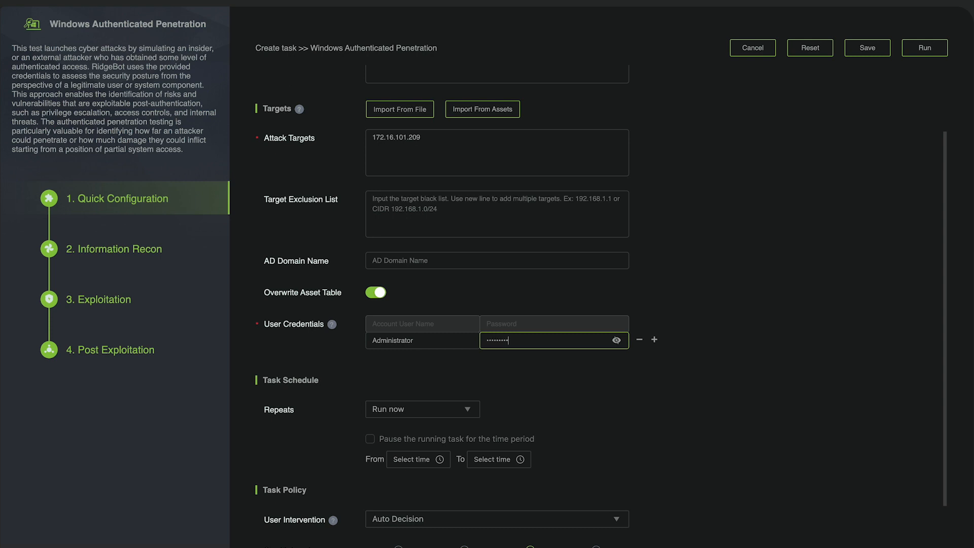
scroll("up", 3)
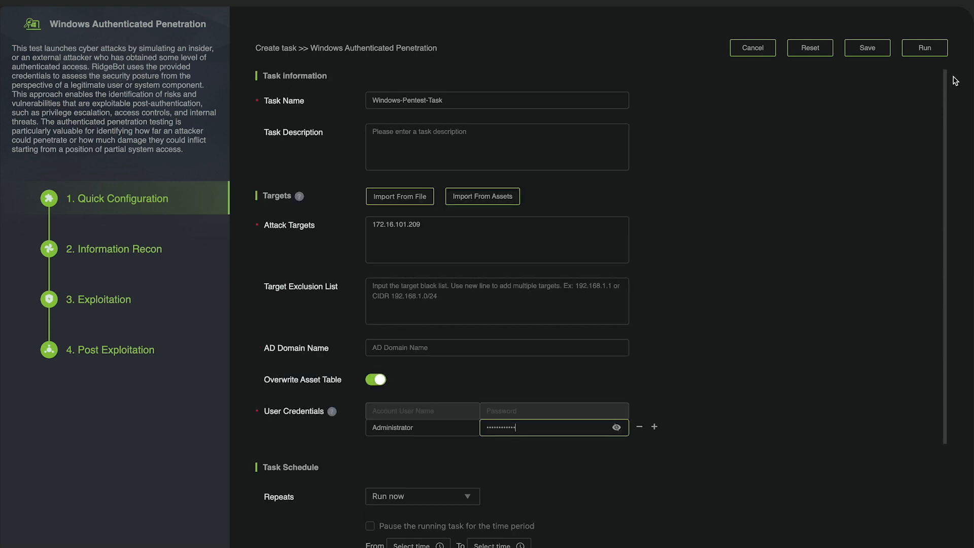
mouse_move(924, 47)
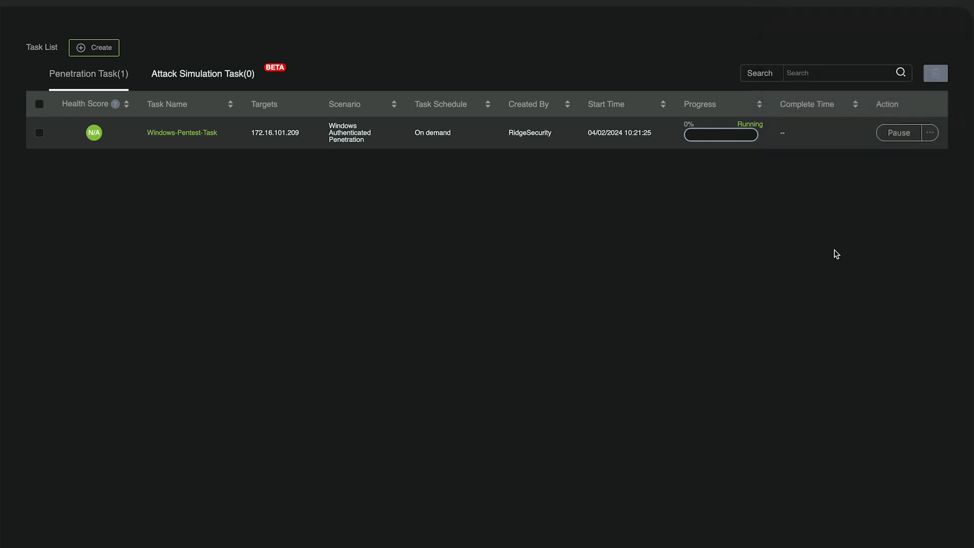
mouse_move(244, 212)
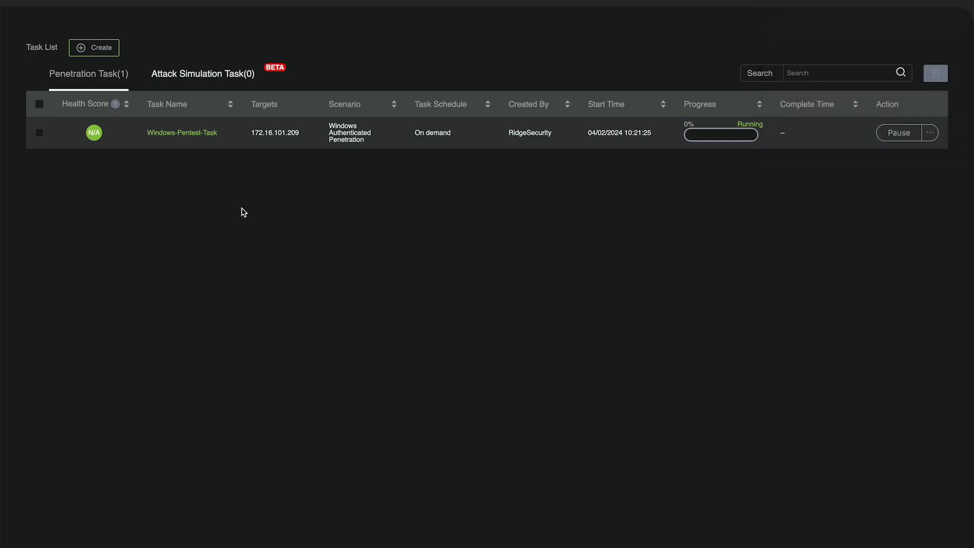
mouse_move(207, 213)
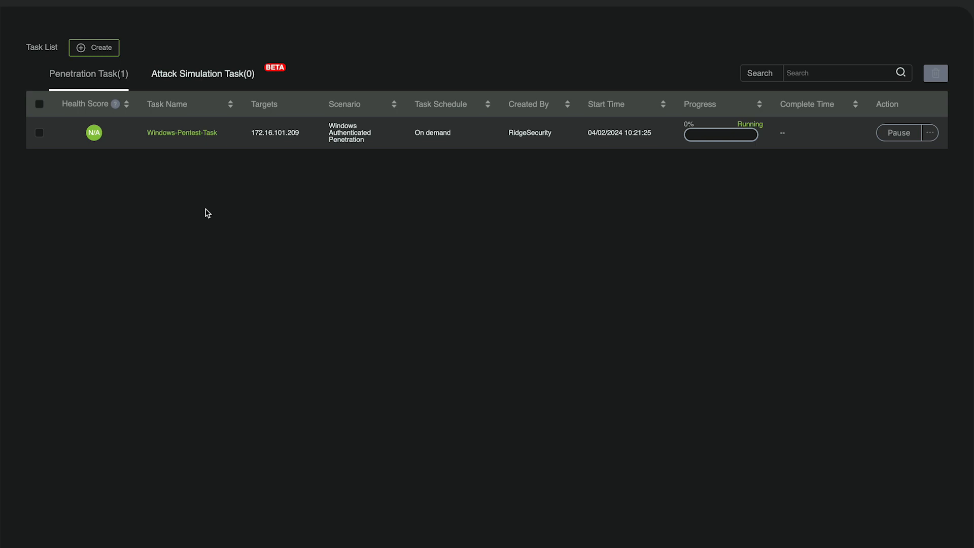
mouse_move(182, 133)
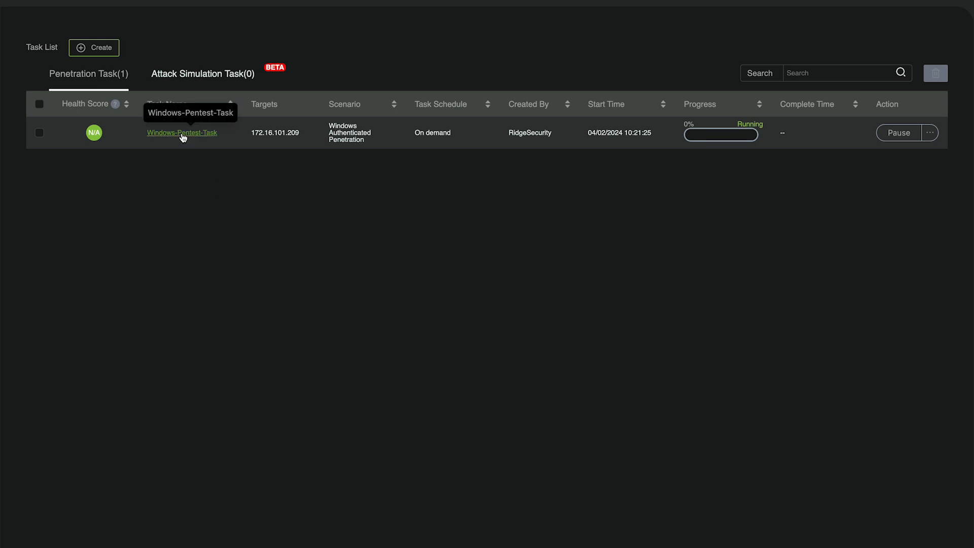
Step: Open Windows-Pentest-Task's summary dashboard from the task list
left_click(181, 133)
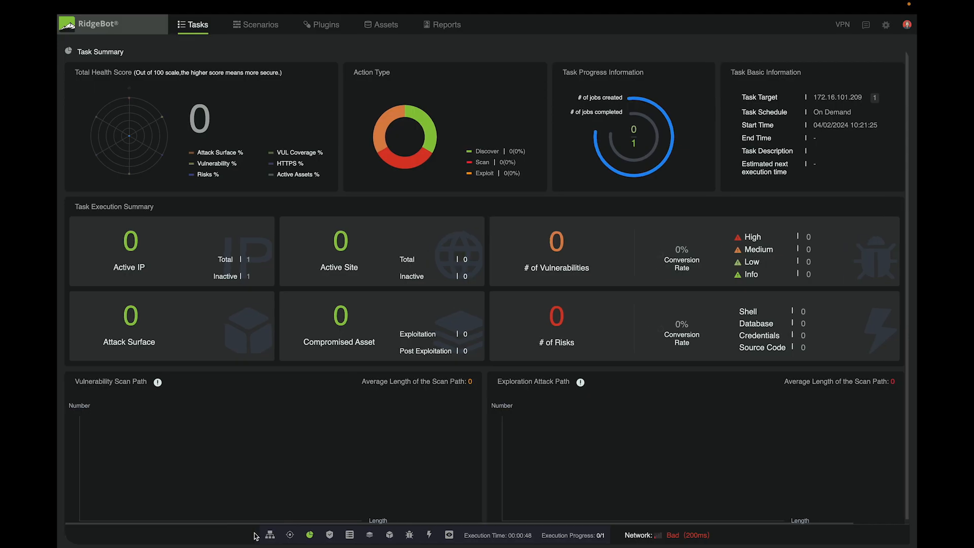
Step: Show the attack log with its twelve entries from attack start to Completed
left_click(348, 535)
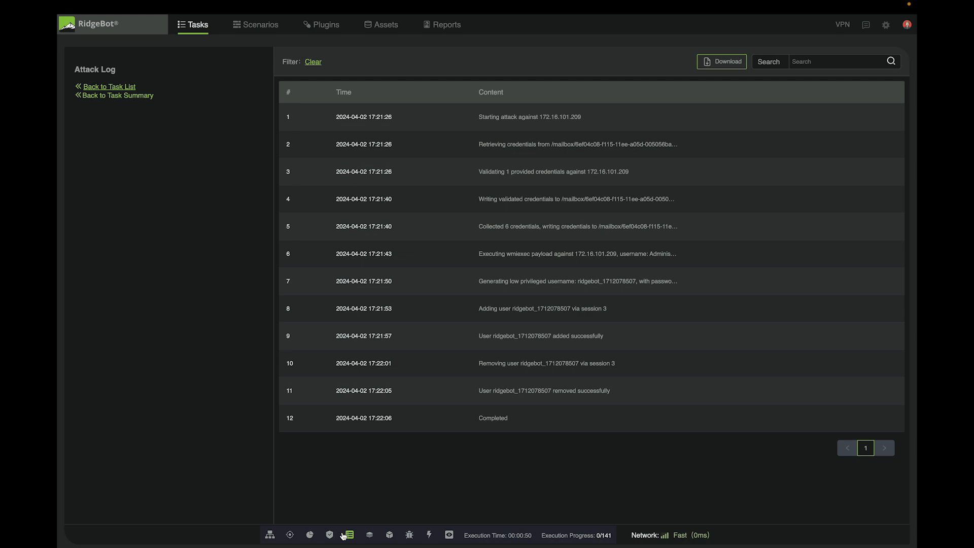
mouse_move(475, 460)
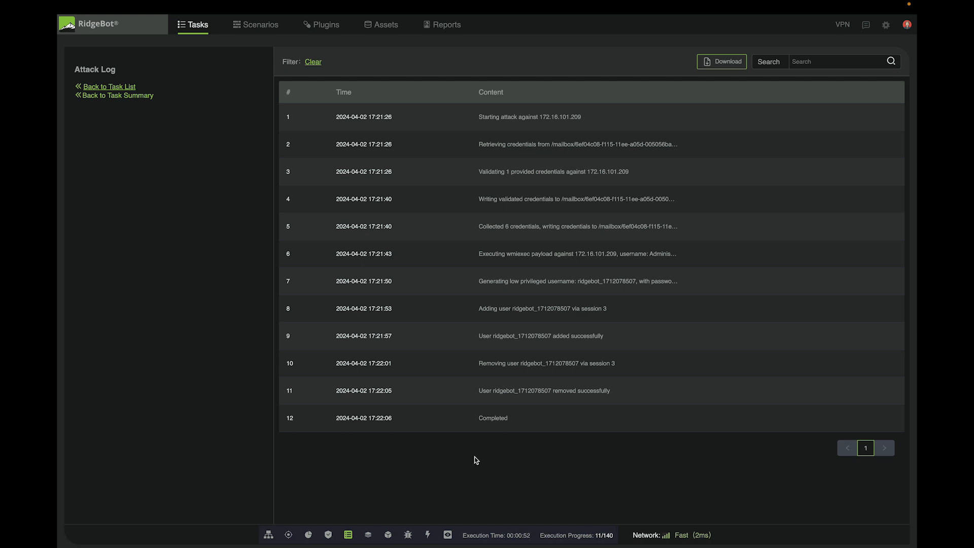
mouse_move(492, 470)
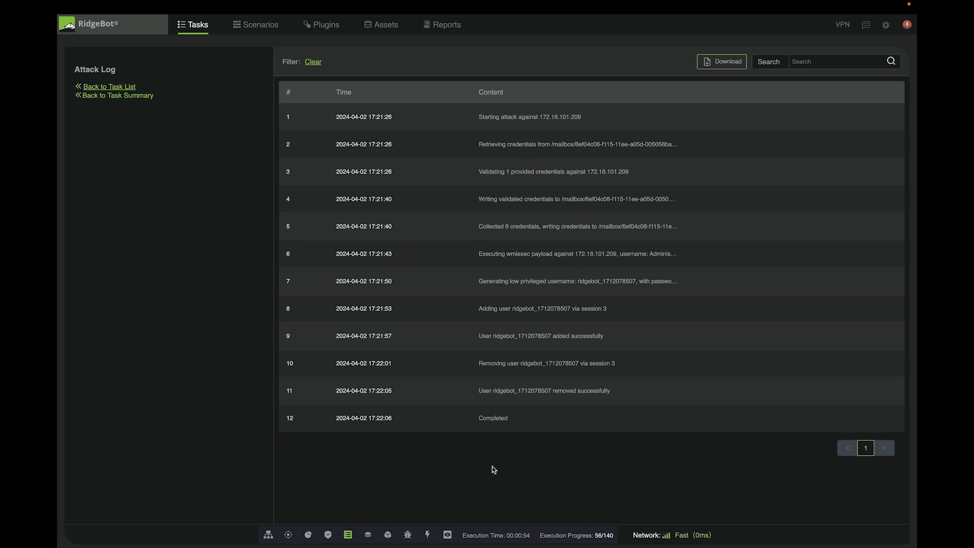
mouse_move(376, 519)
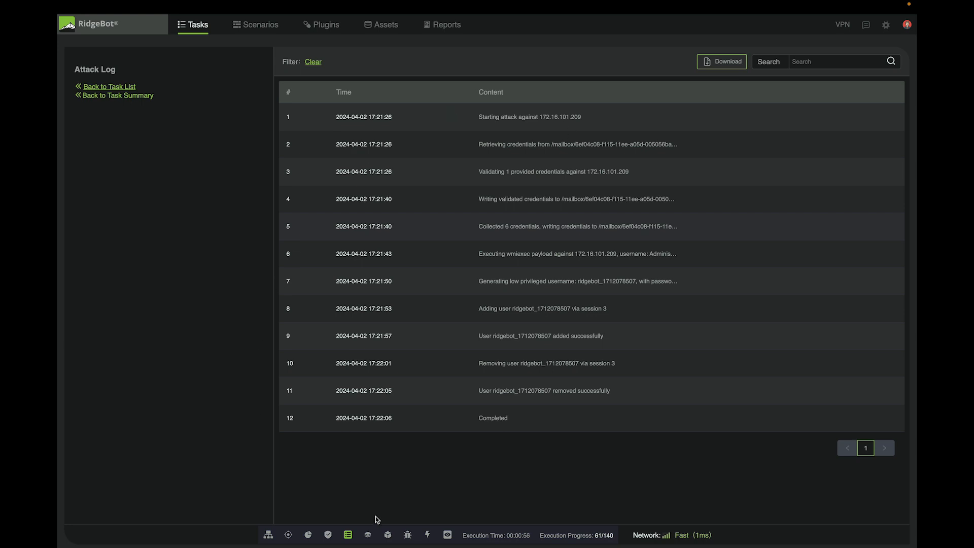
mouse_move(368, 534)
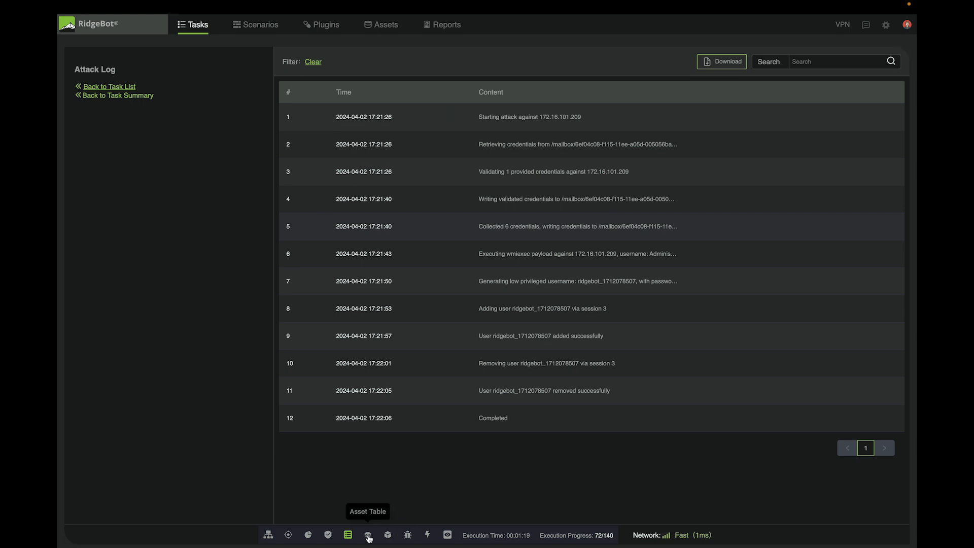
mouse_move(408, 535)
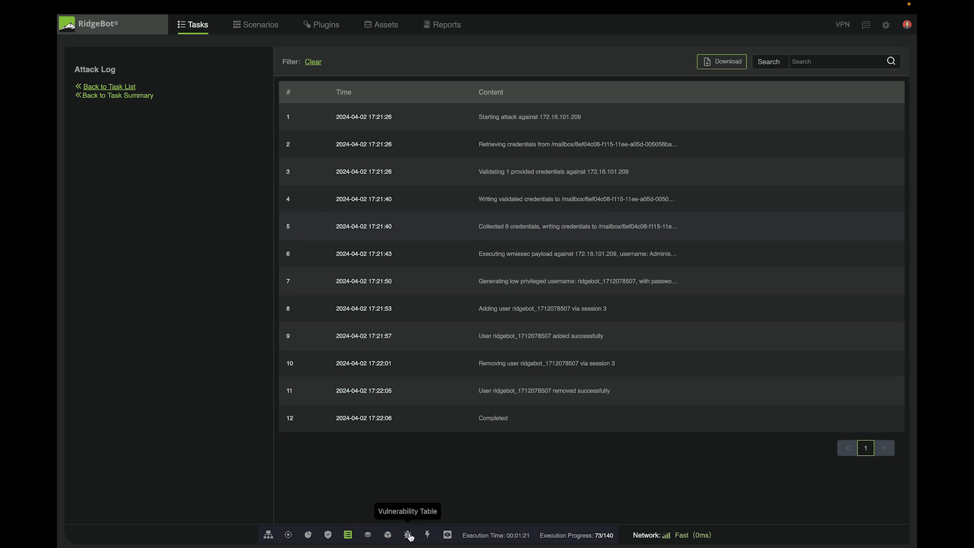
Step: Browse the vulnerability table, expand Credential Harvesting, and open its Credential Disclosure risk
left_click(407, 535)
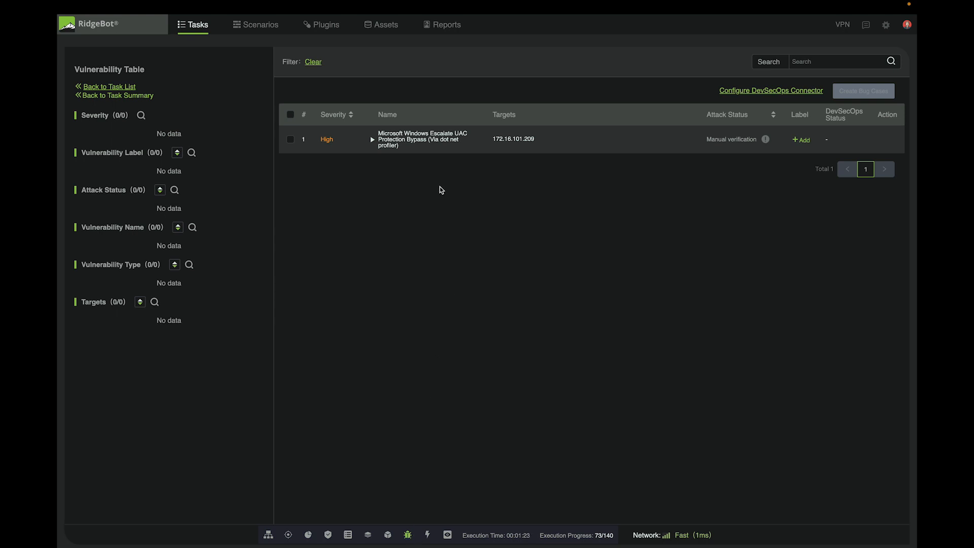
mouse_move(393, 235)
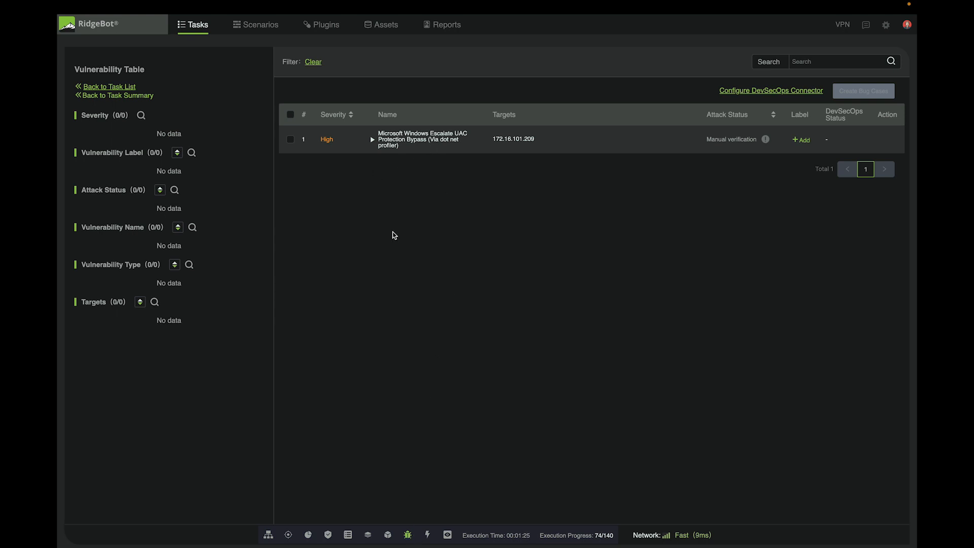
mouse_move(416, 269)
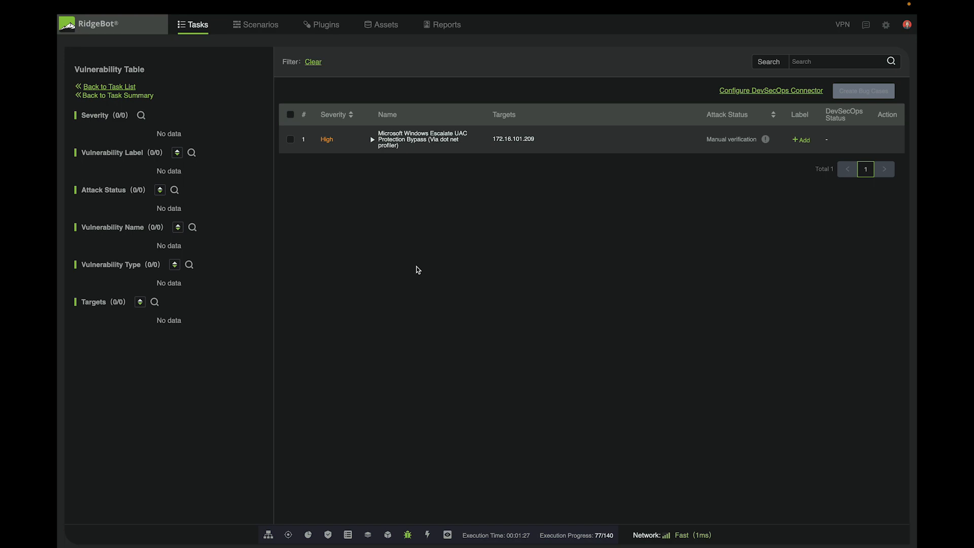
left_click(387, 535)
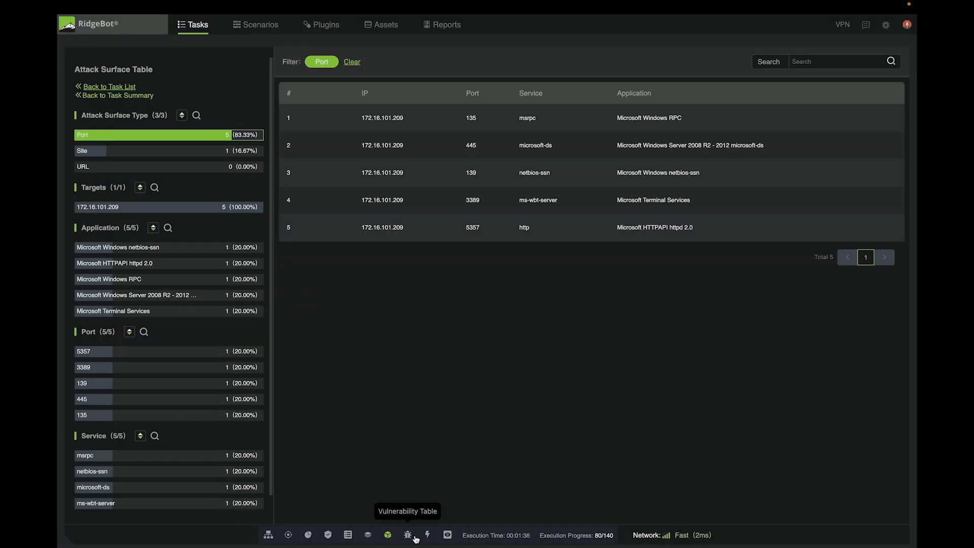
left_click(407, 535)
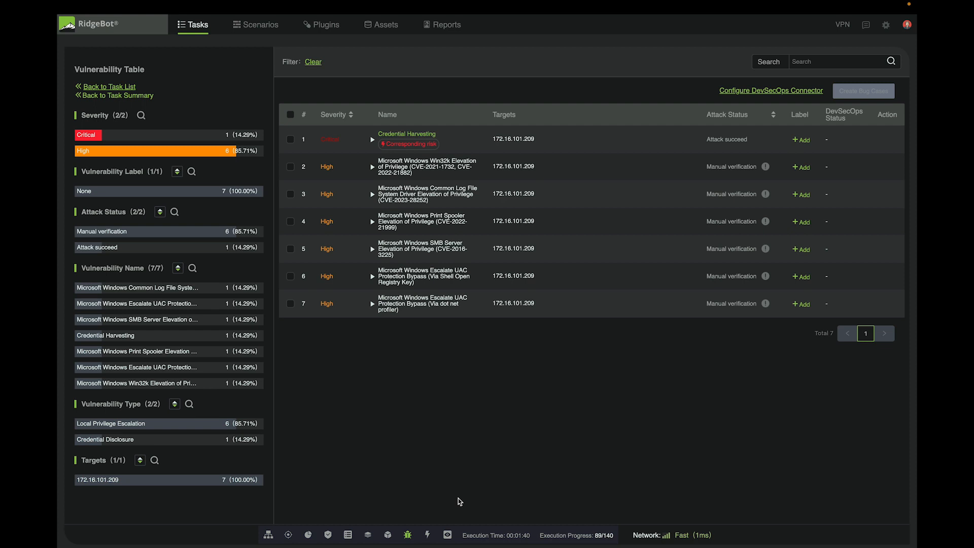
mouse_move(494, 338)
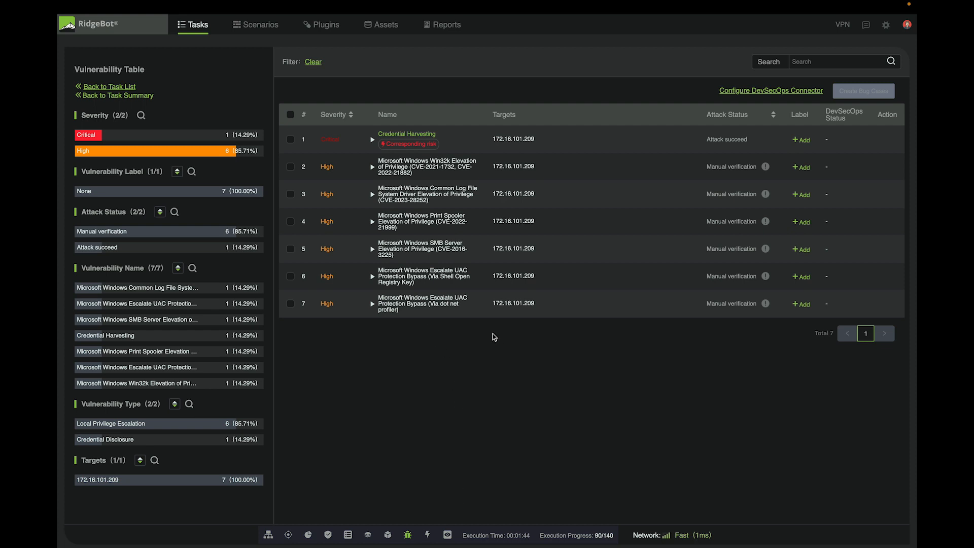
mouse_move(518, 293)
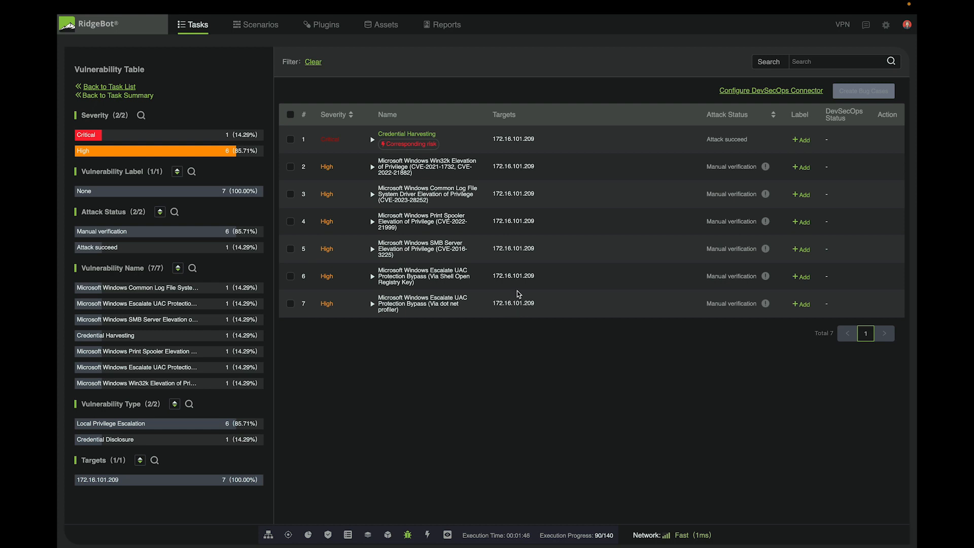
mouse_move(500, 237)
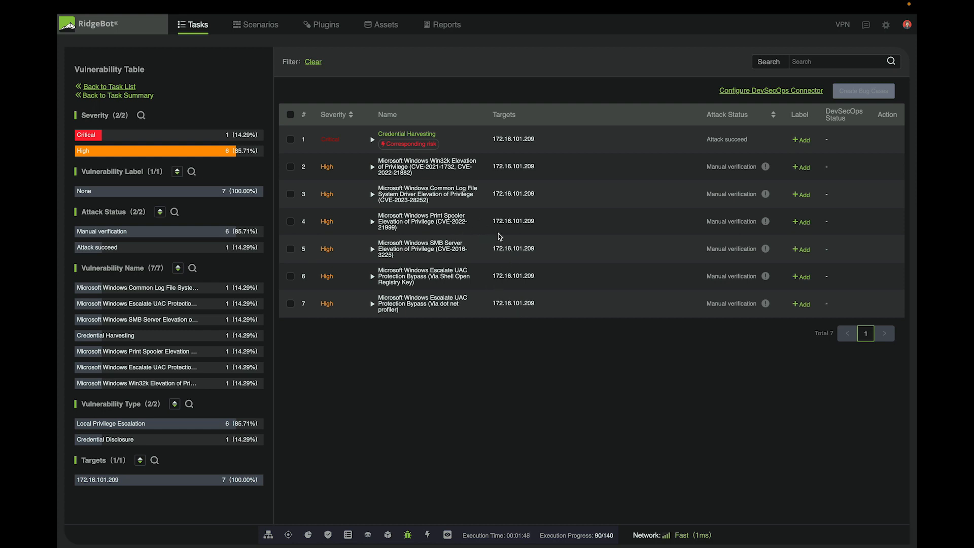
mouse_move(452, 253)
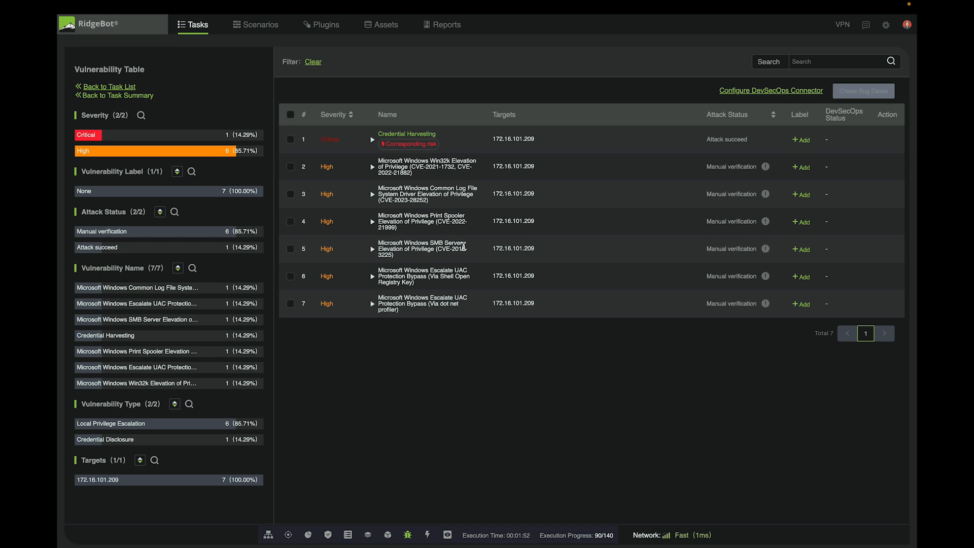
mouse_move(462, 178)
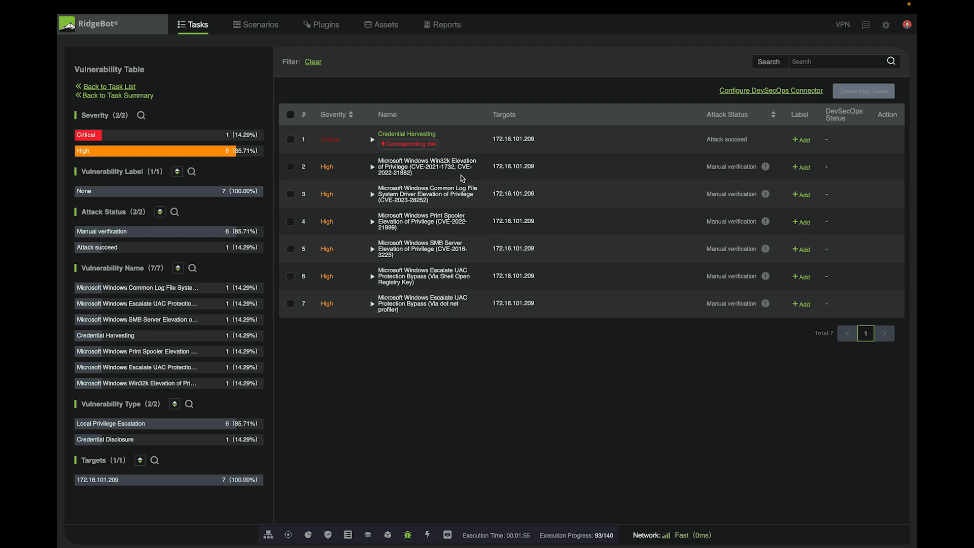
left_click(374, 139)
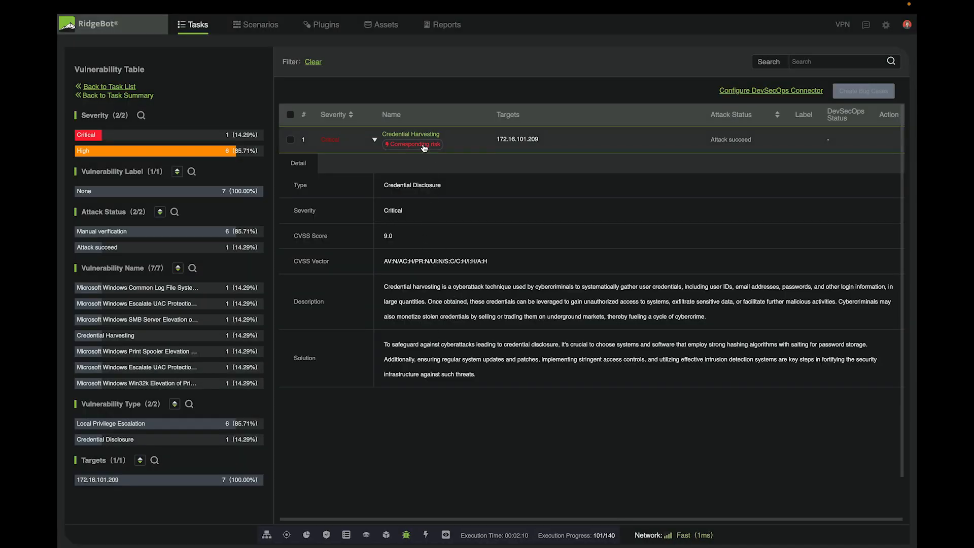
left_click(413, 144)
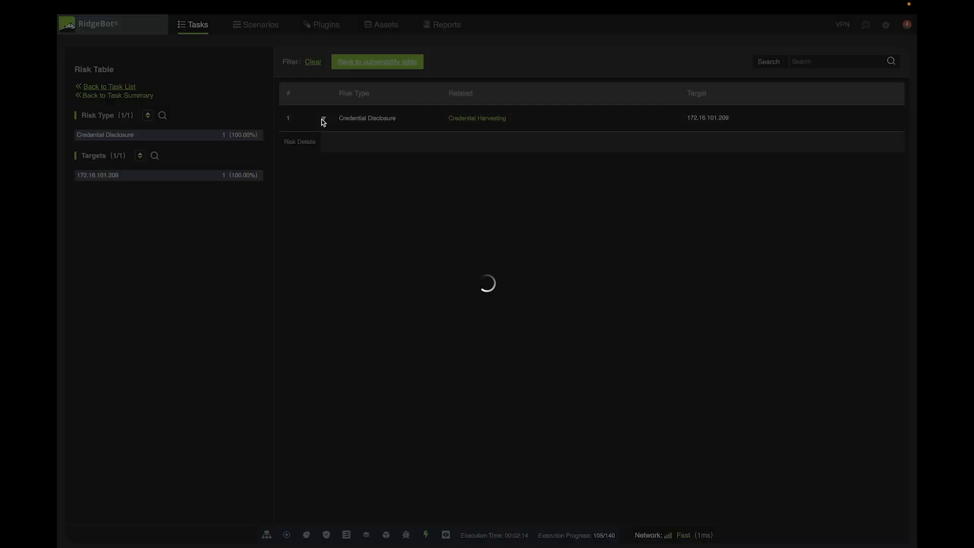
Step: Expand the risk details, reveal the second Administrator password, and return to vulnerabilities
left_click(323, 118)
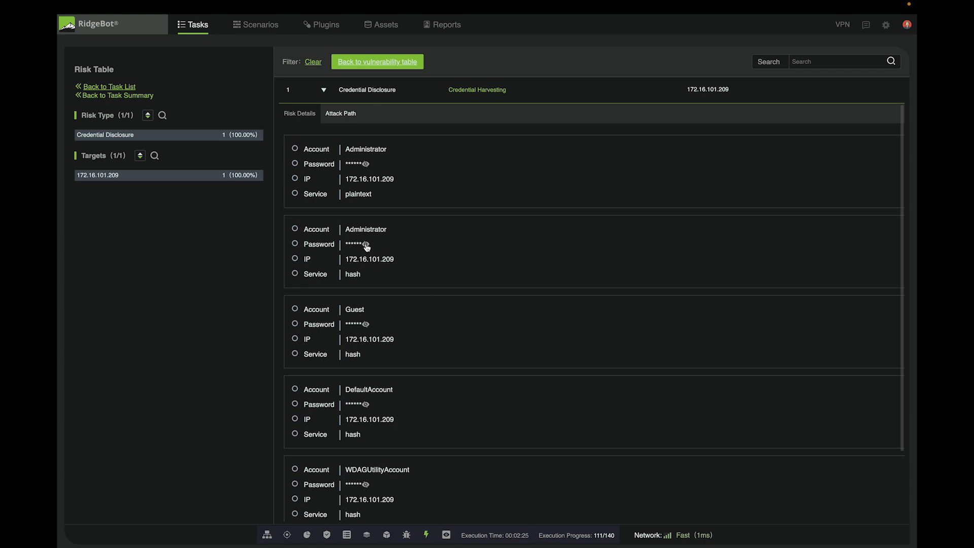
left_click(365, 244)
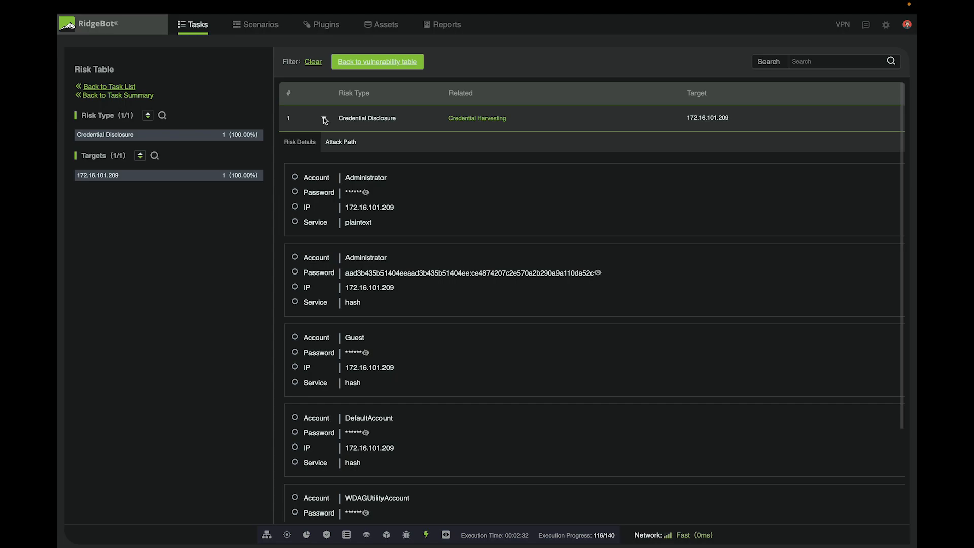
left_click(377, 62)
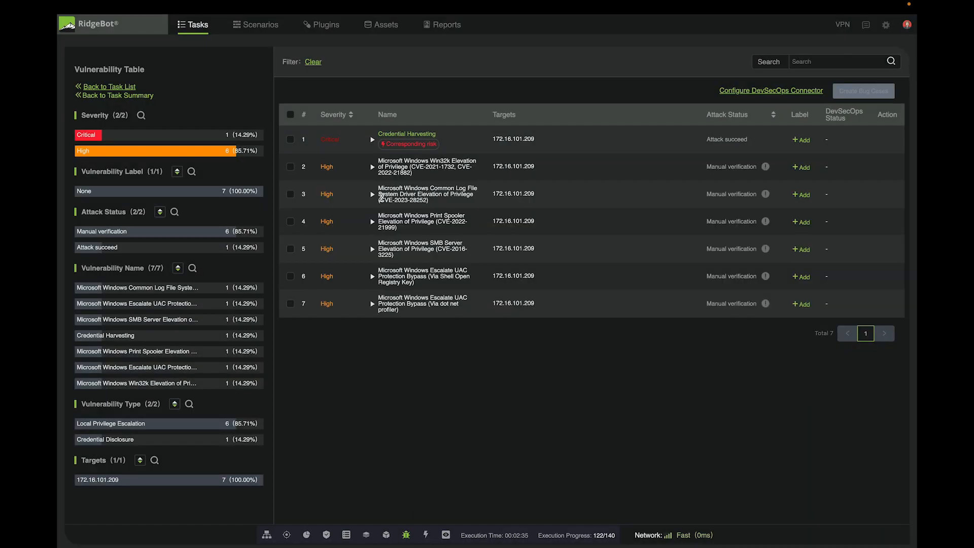
mouse_move(368, 346)
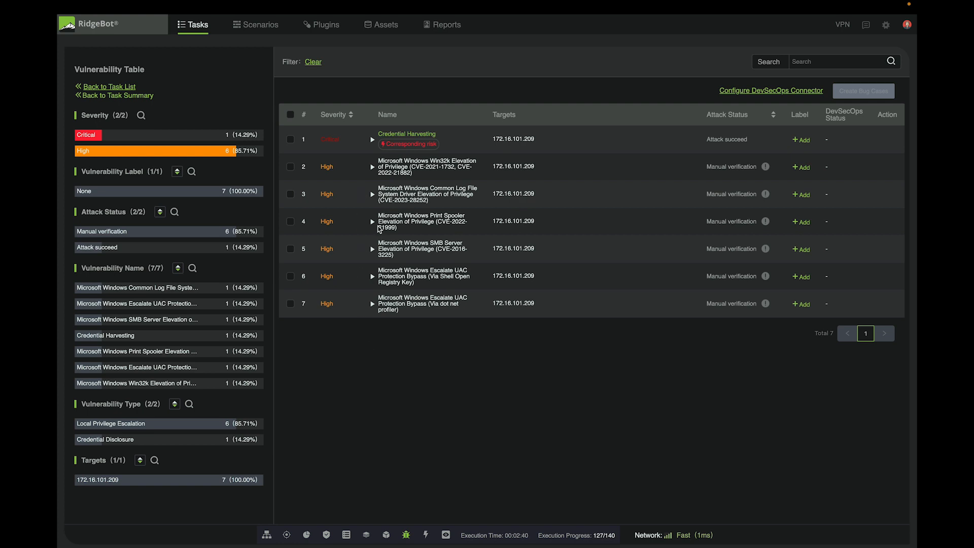
mouse_move(374, 225)
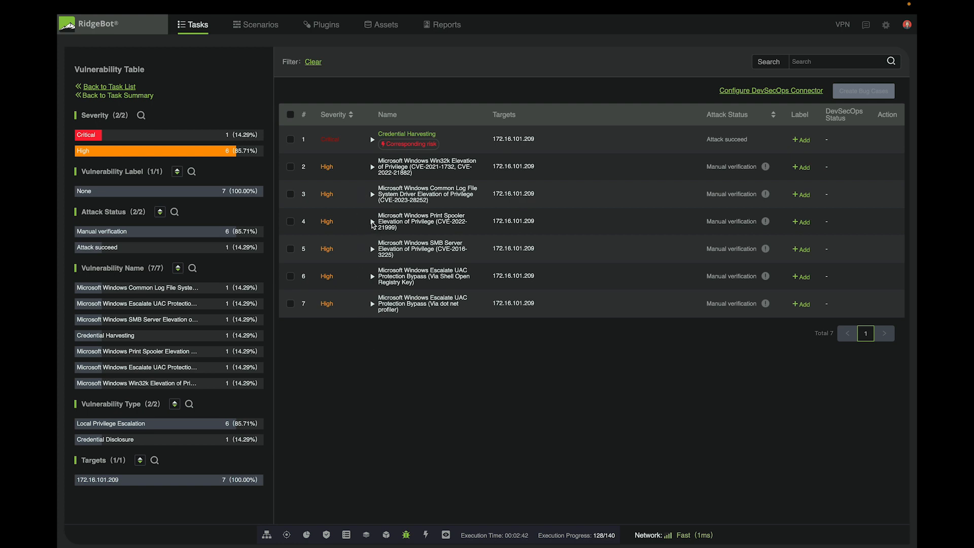
Step: Show the vulnerability table with one critical and six high-severity findings
left_click(373, 223)
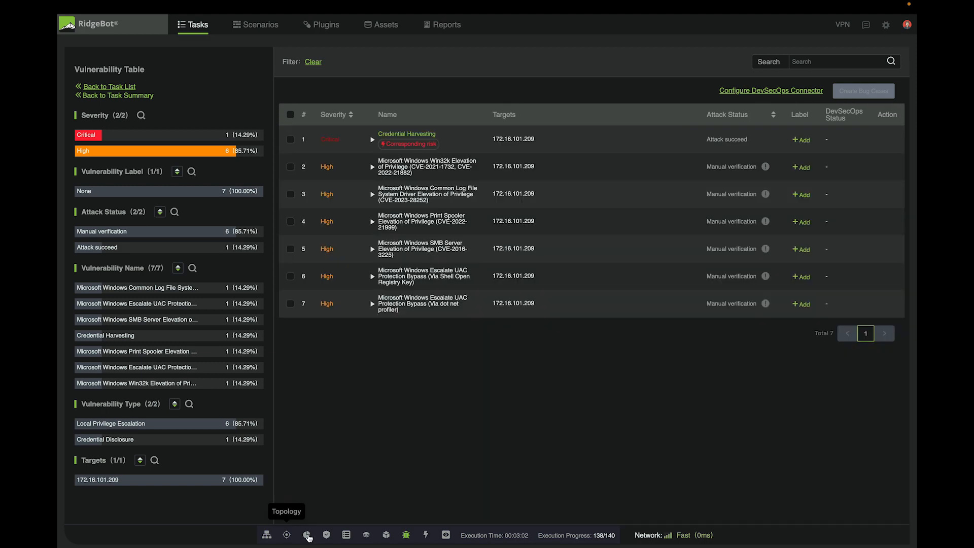
Step: View the task summary, then the topology showing 172.16.101.209 with health score 41
left_click(307, 535)
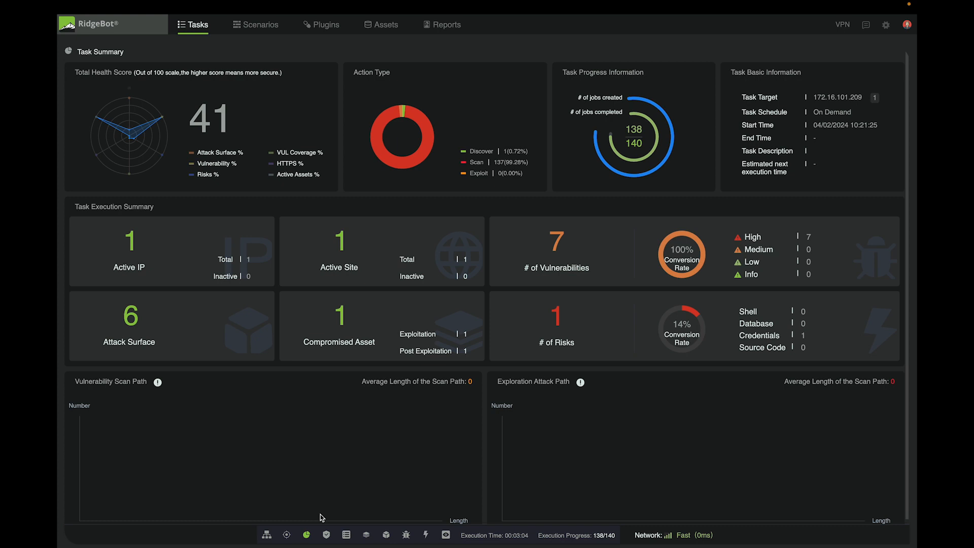
mouse_move(595, 414)
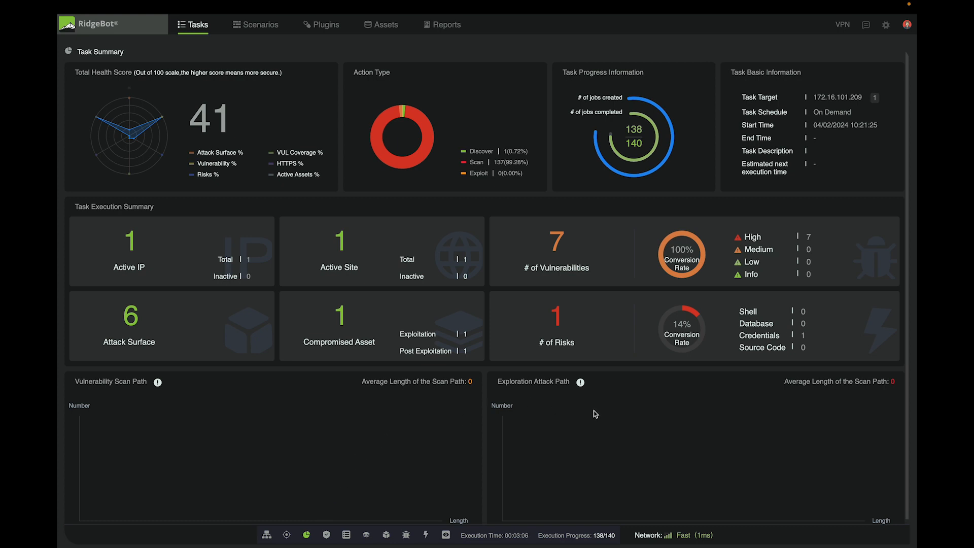
mouse_move(569, 316)
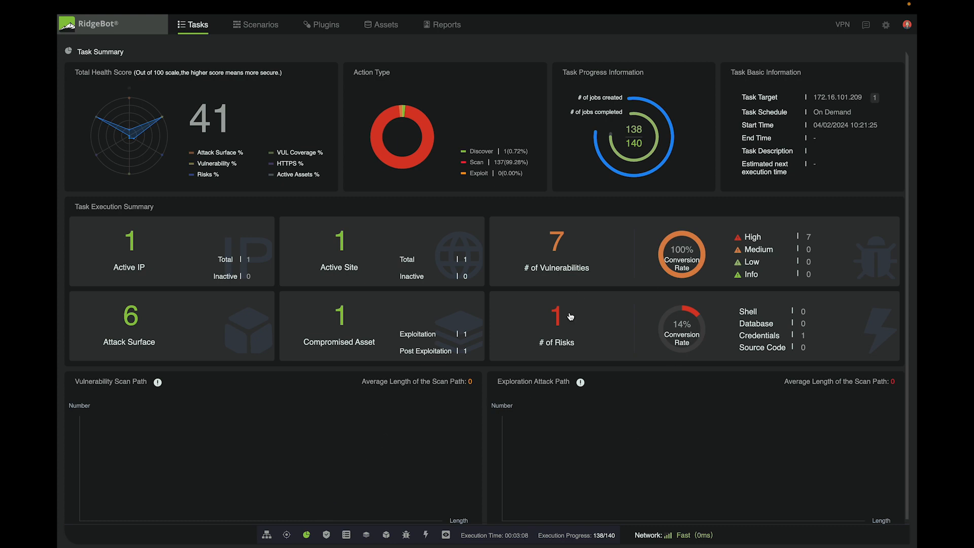
mouse_move(561, 438)
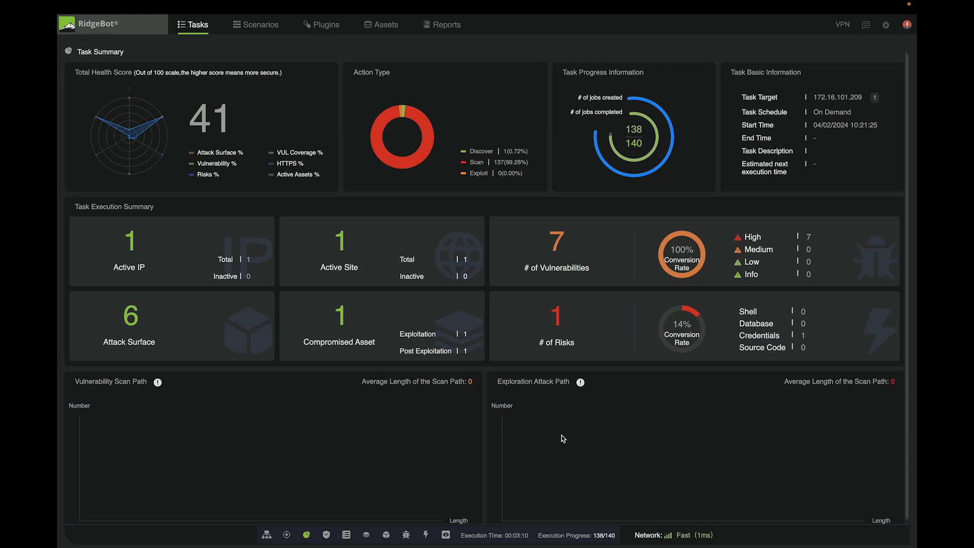
left_click(267, 535)
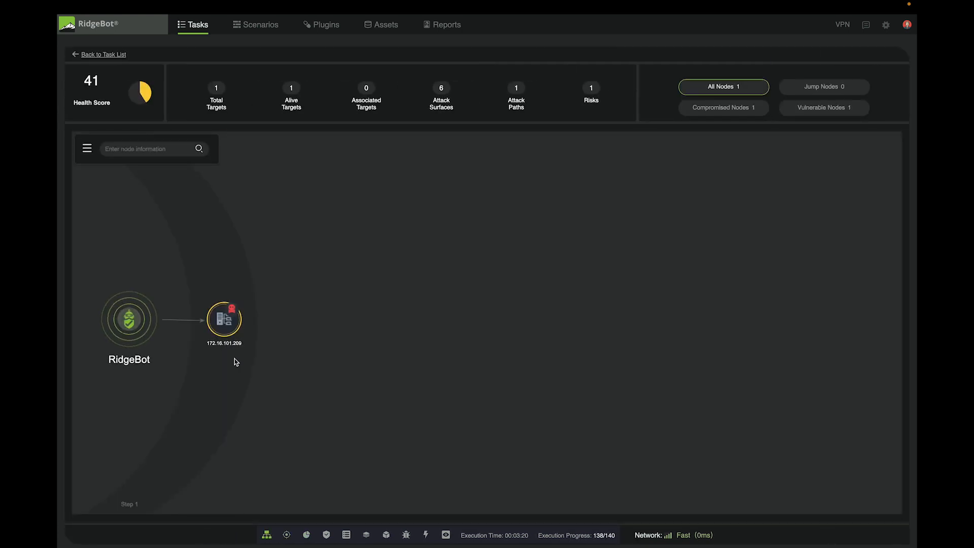
mouse_move(149, 310)
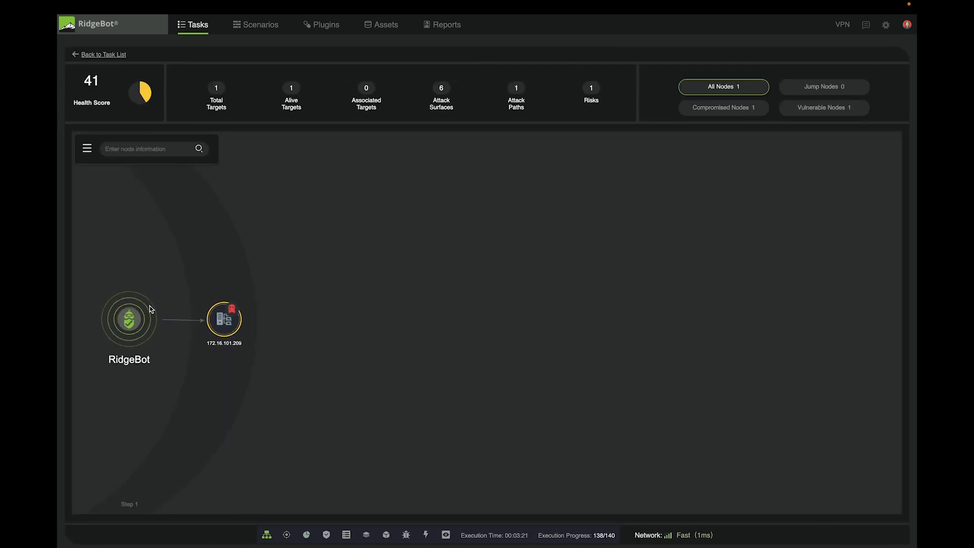
mouse_move(445, 535)
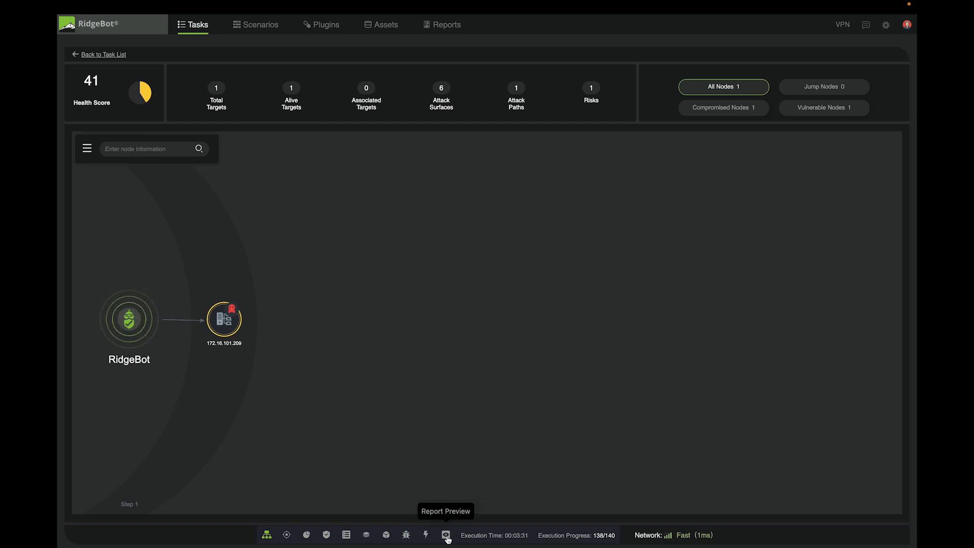
Step: Preview the Windows-Pentest-Task report and scroll through the Agreement and Authenticated Penetration Methodology pages
left_click(445, 535)
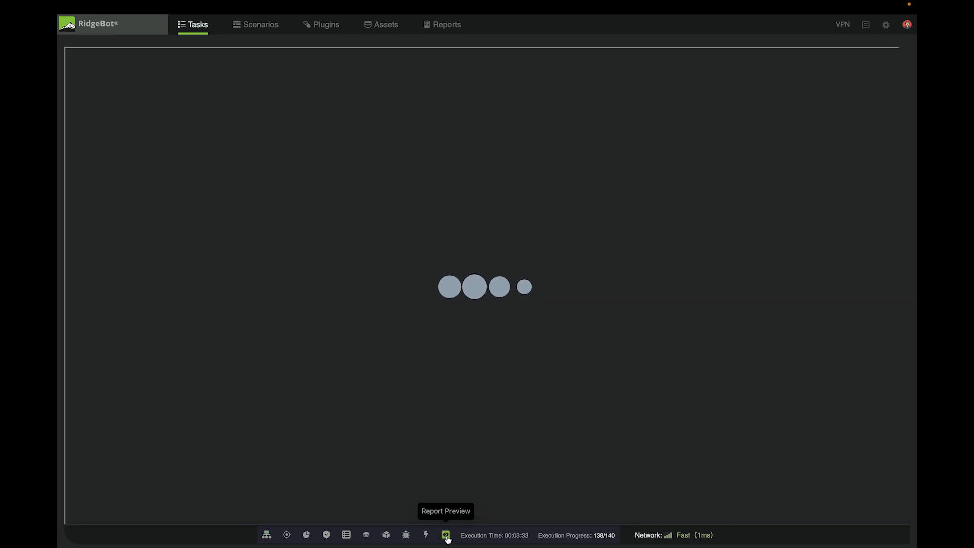
left_click(445, 534)
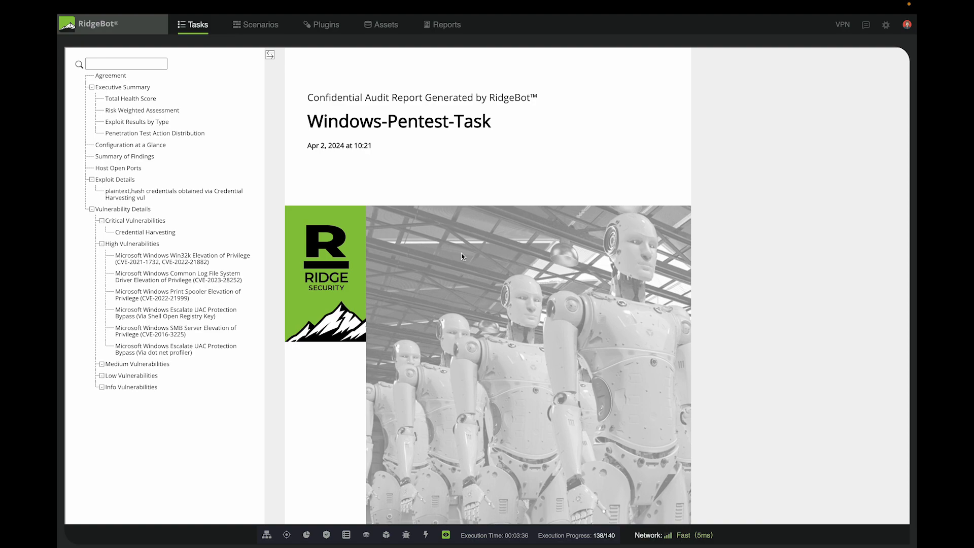
mouse_move(379, 334)
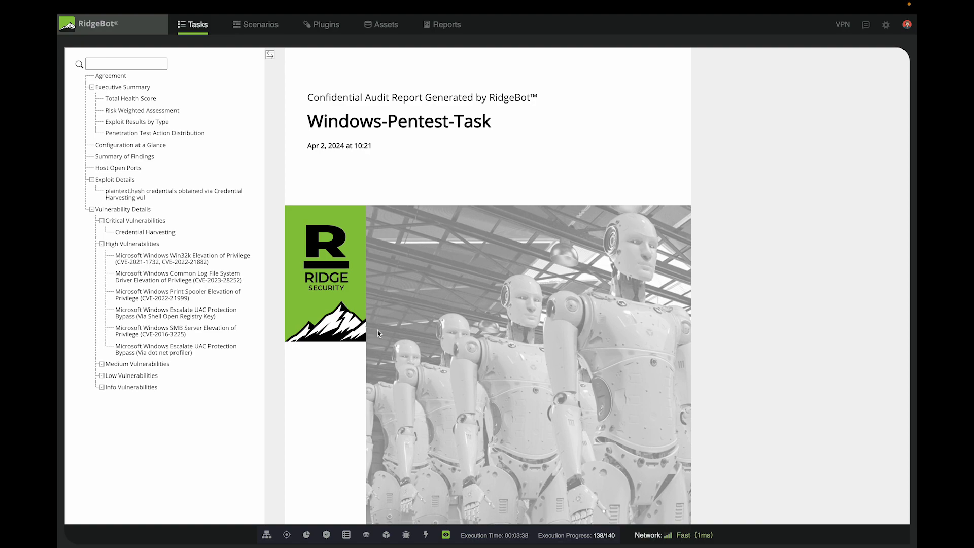
scroll("down", 3)
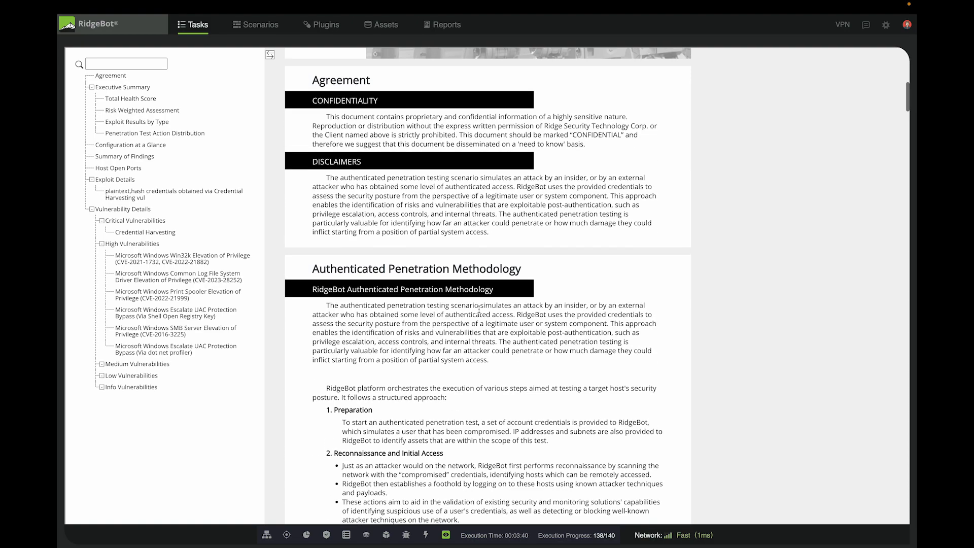
scroll("down", 3)
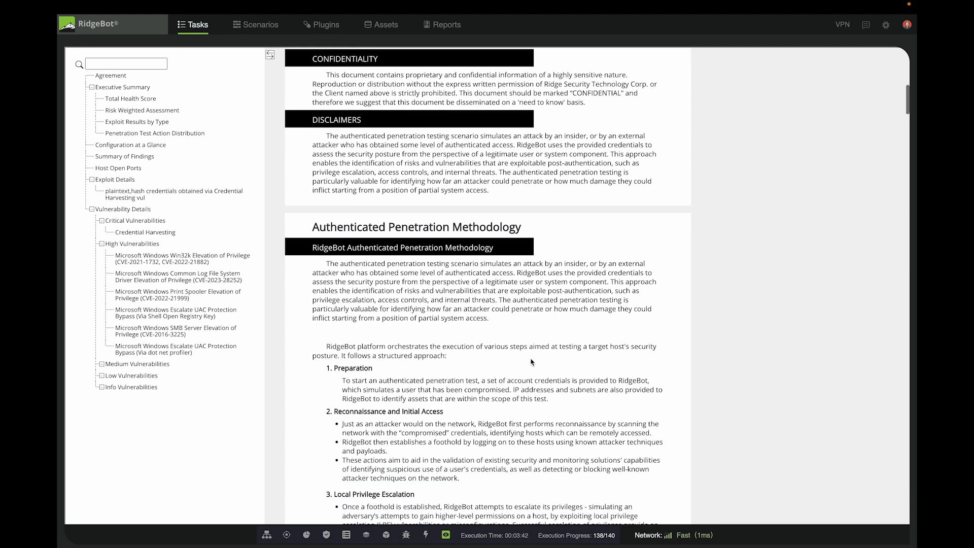
mouse_move(598, 344)
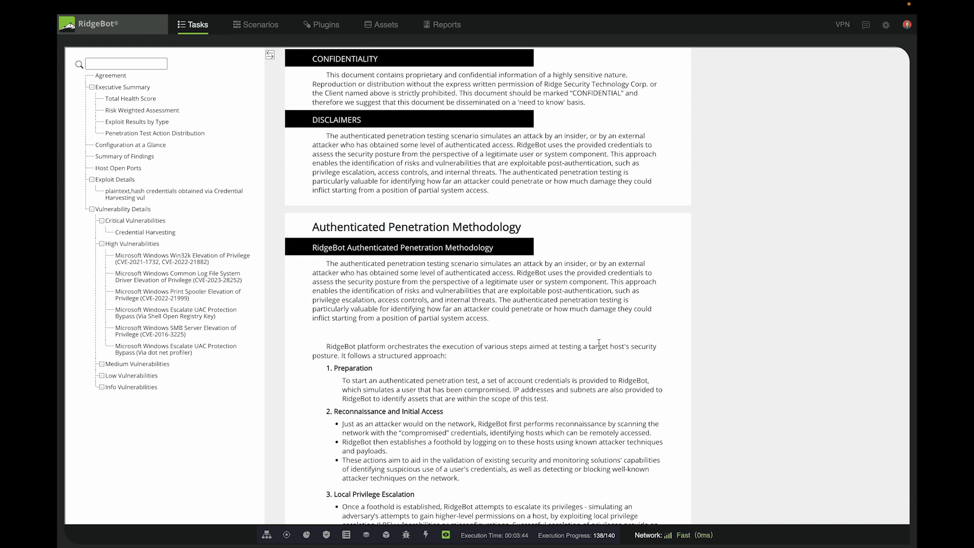
mouse_move(490, 381)
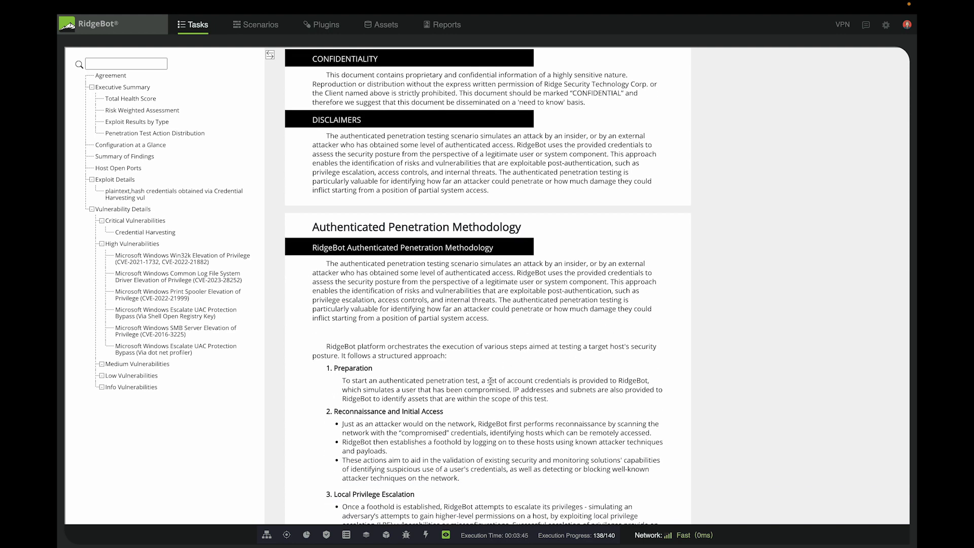
scroll("down", 3)
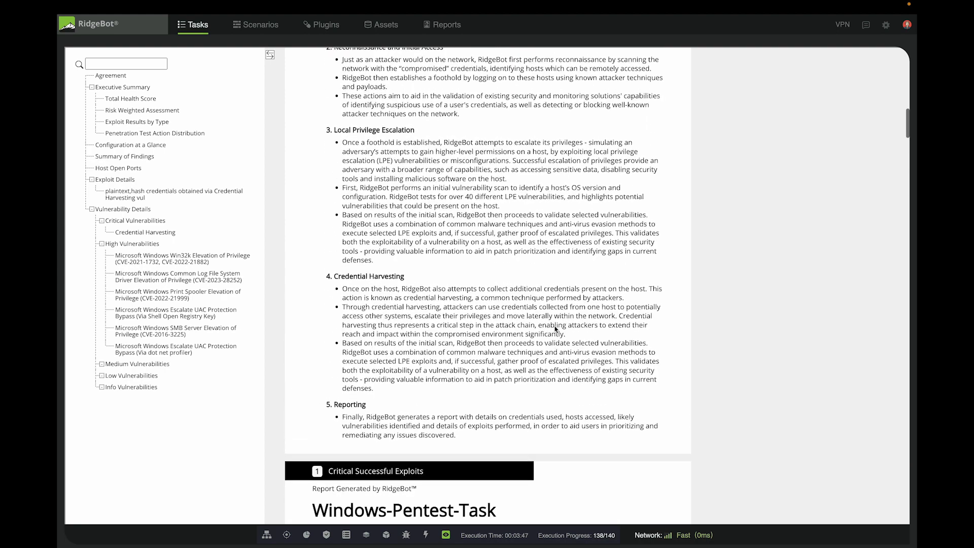
Step: Scroll from the Executive Summary down to the UAC bypass via dot net profiler finding
scroll("up", 3)
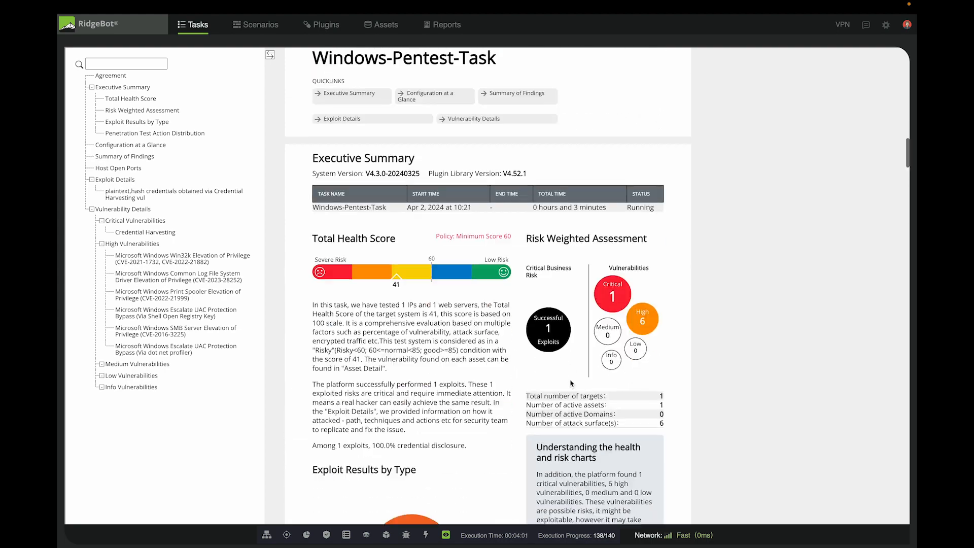
scroll("down", 3)
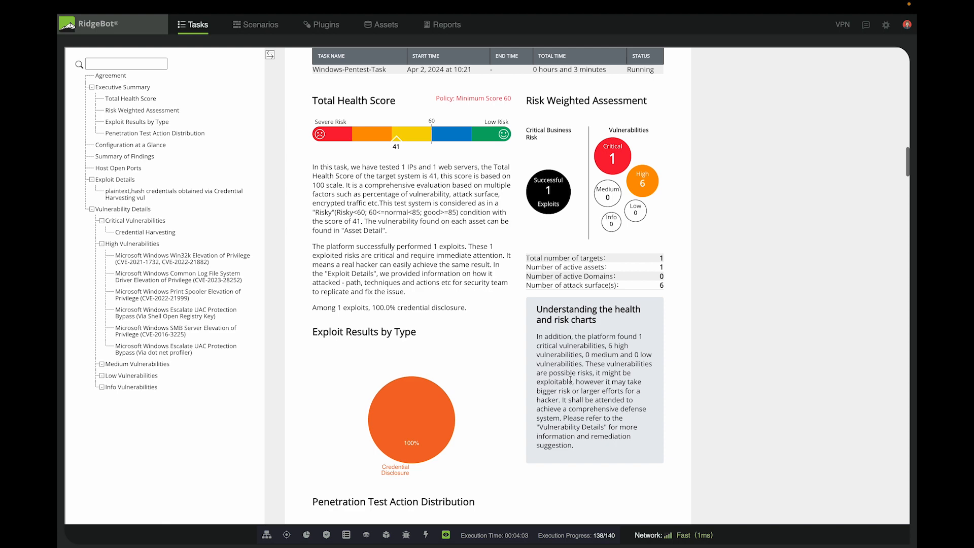
scroll("up", 3)
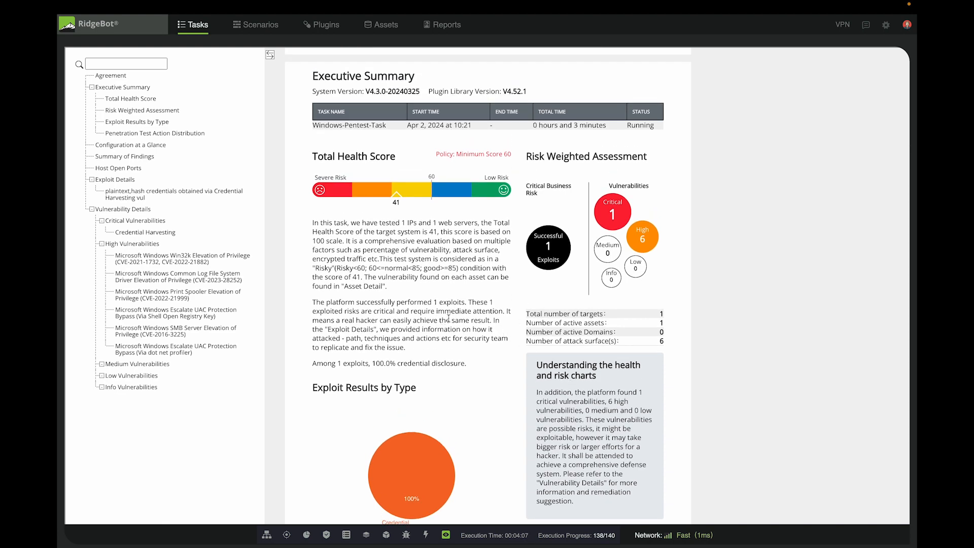
scroll("down", 3)
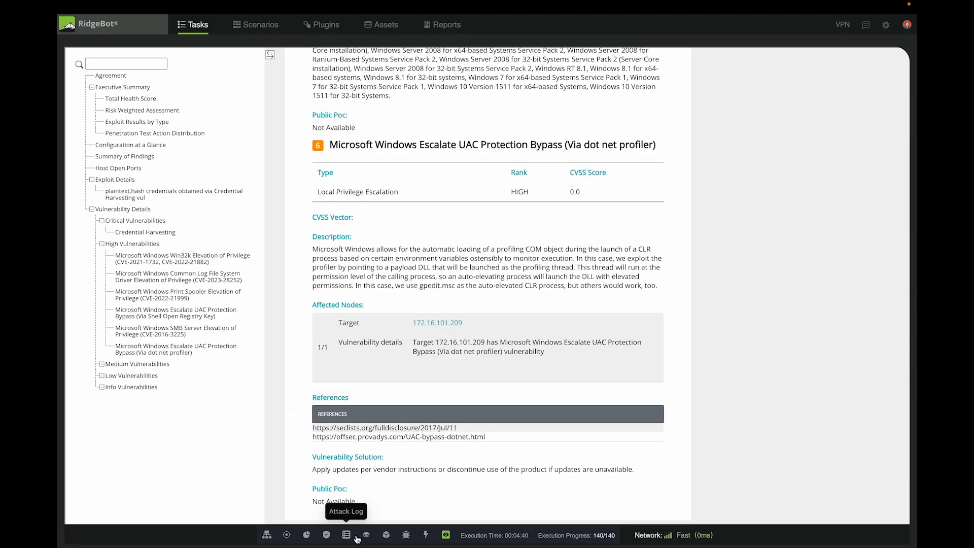
mouse_move(254, 121)
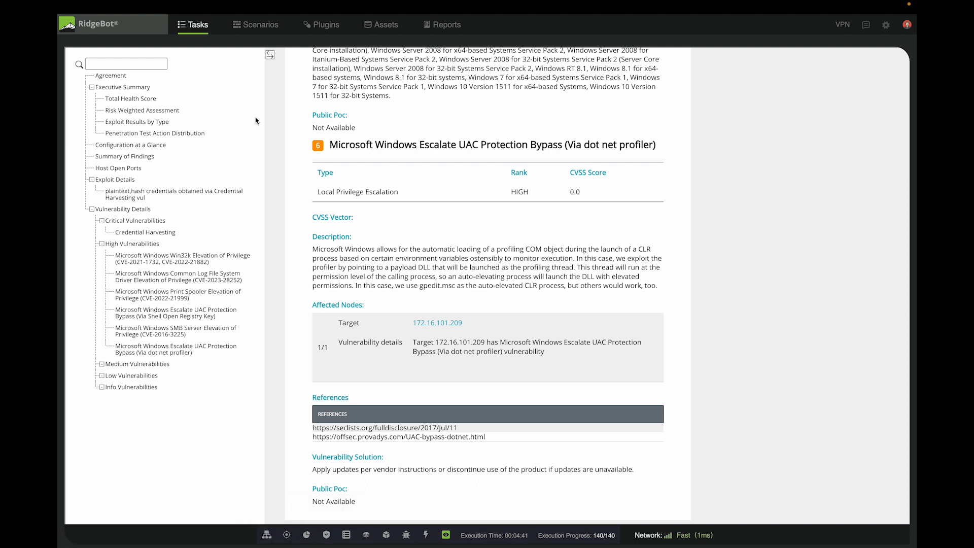
mouse_move(264, 147)
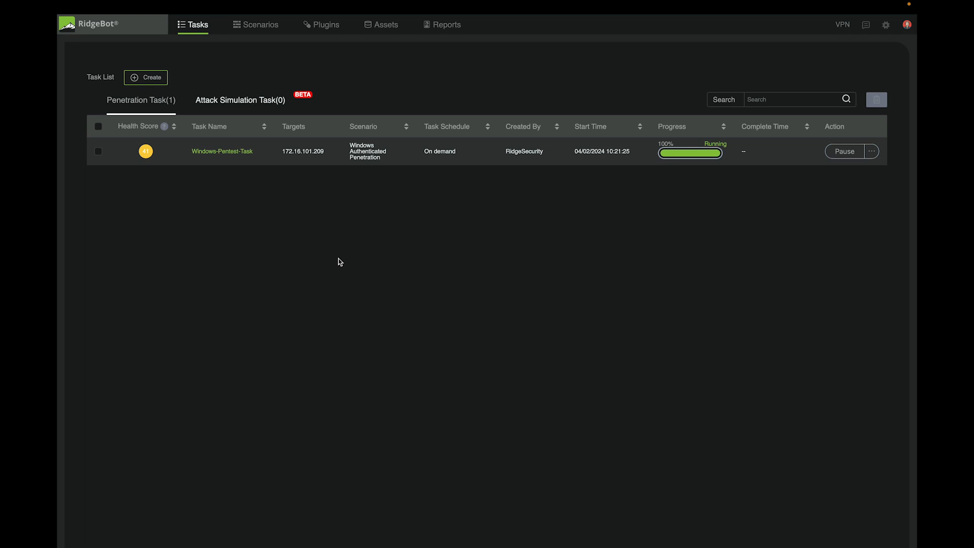
mouse_move(565, 188)
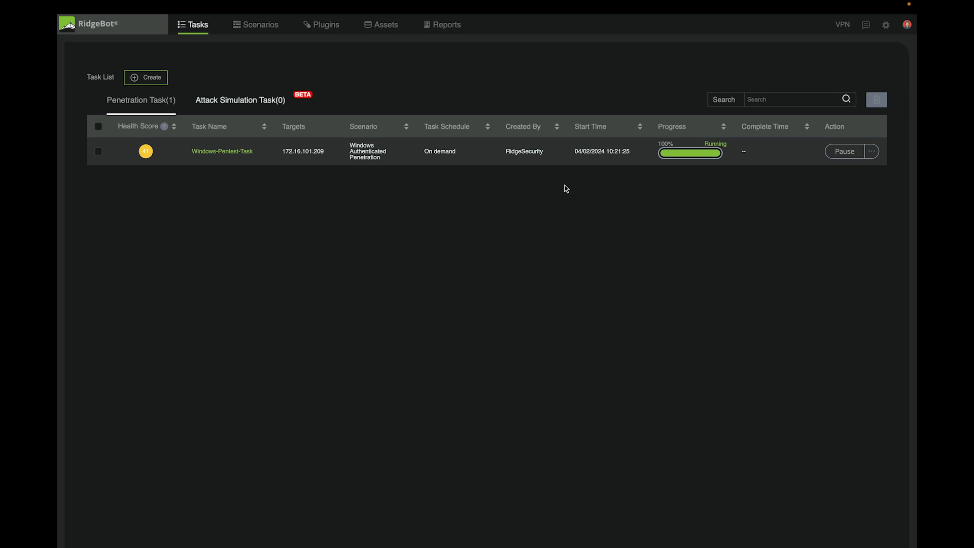